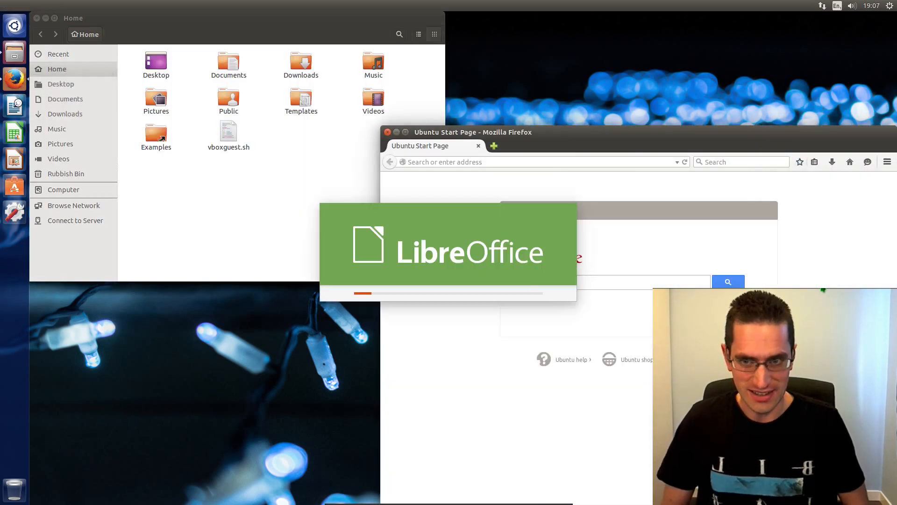
Launch LibreOffice Writer from the Unity Launcher into a blank Untitled 1 document
{"action": "left_click", "coordinate": [14, 106]}
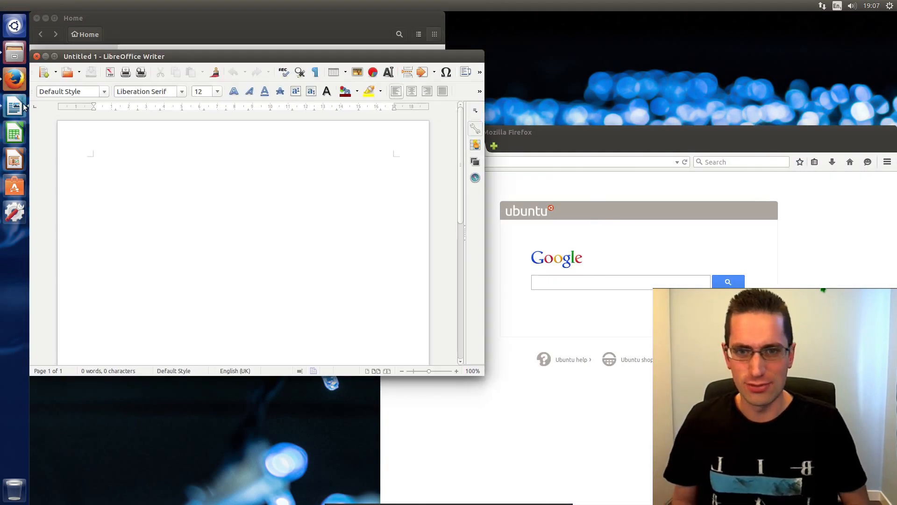
{"action": "left_click", "coordinate": [93, 160]}
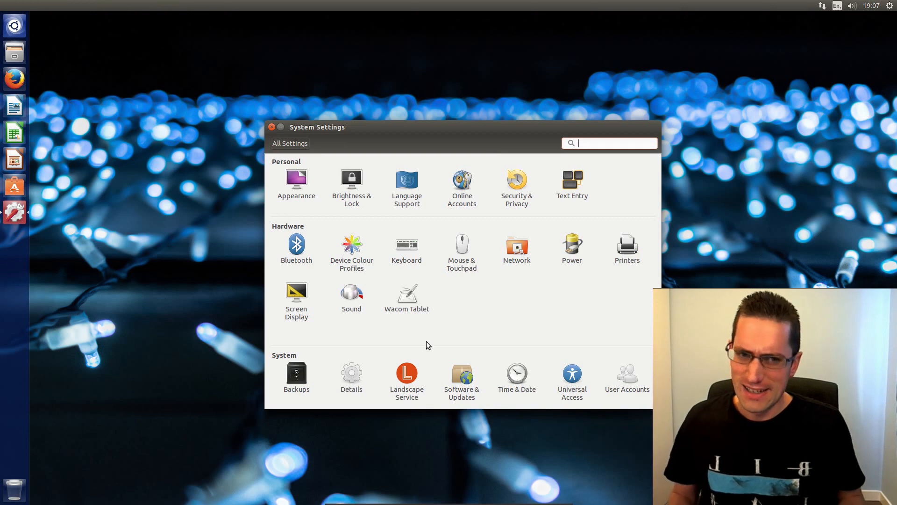
{"action": "mouse_move", "coordinate": [411, 368]}
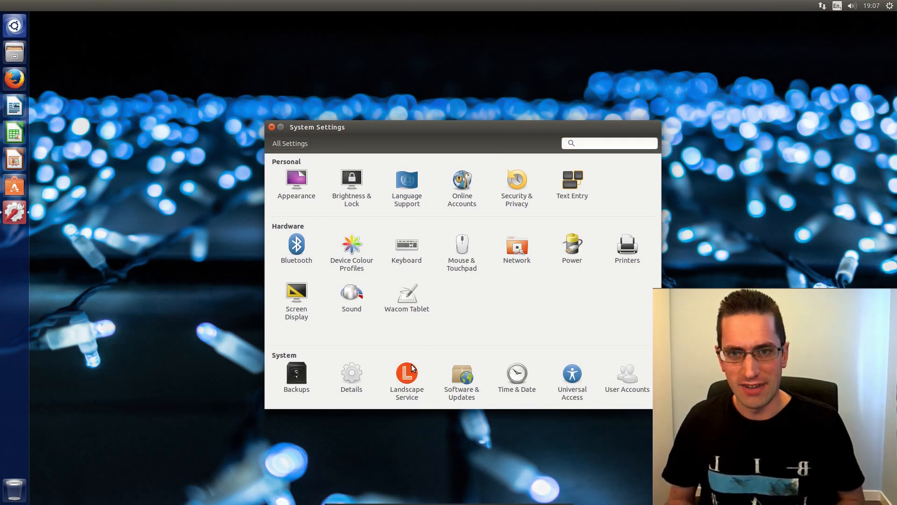
{"action": "left_click", "coordinate": [407, 378]}
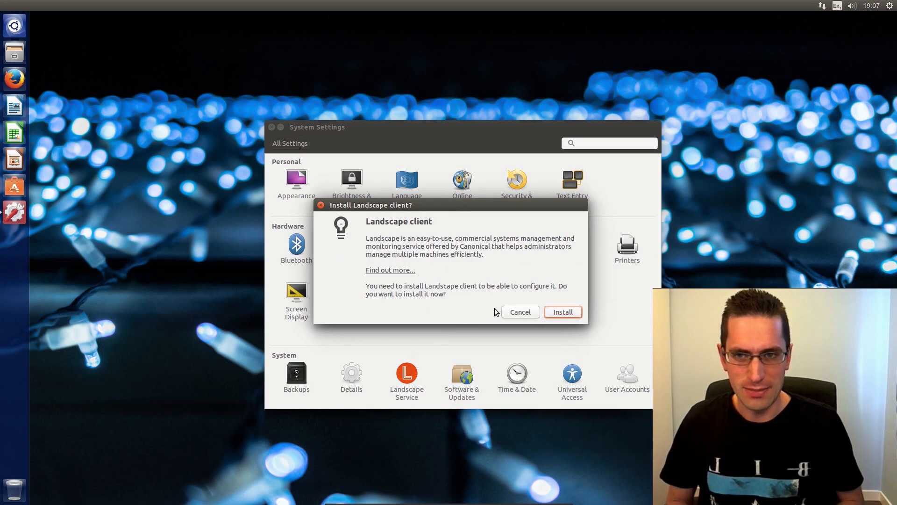
{"action": "mouse_move", "coordinate": [496, 312]}
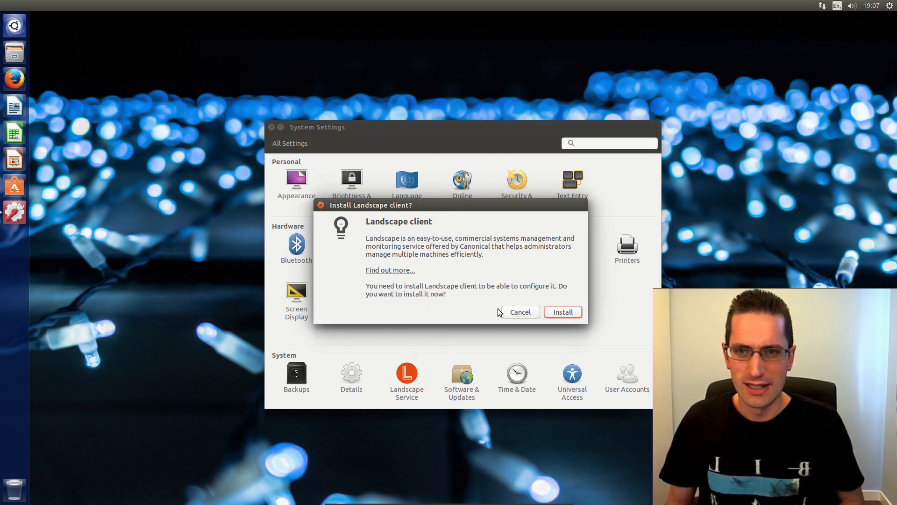
{"action": "mouse_move", "coordinate": [382, 264]}
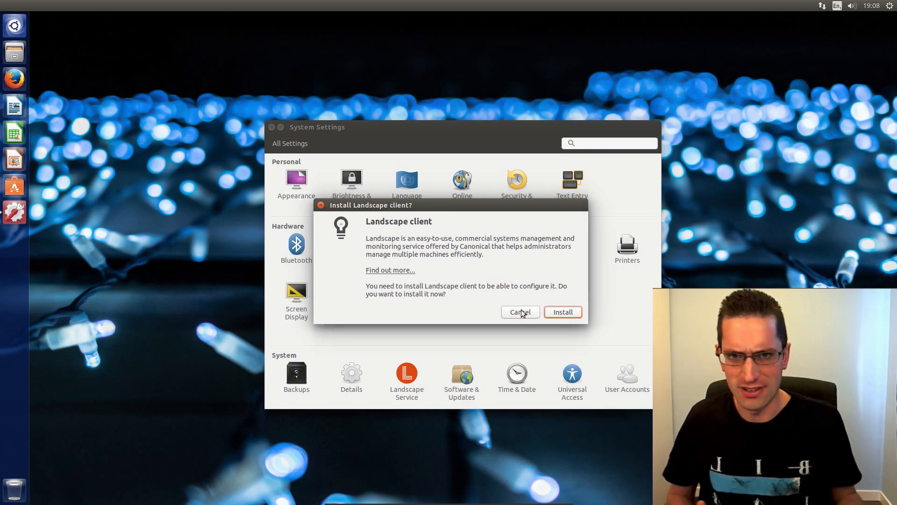
{"action": "left_click", "coordinate": [518, 312]}
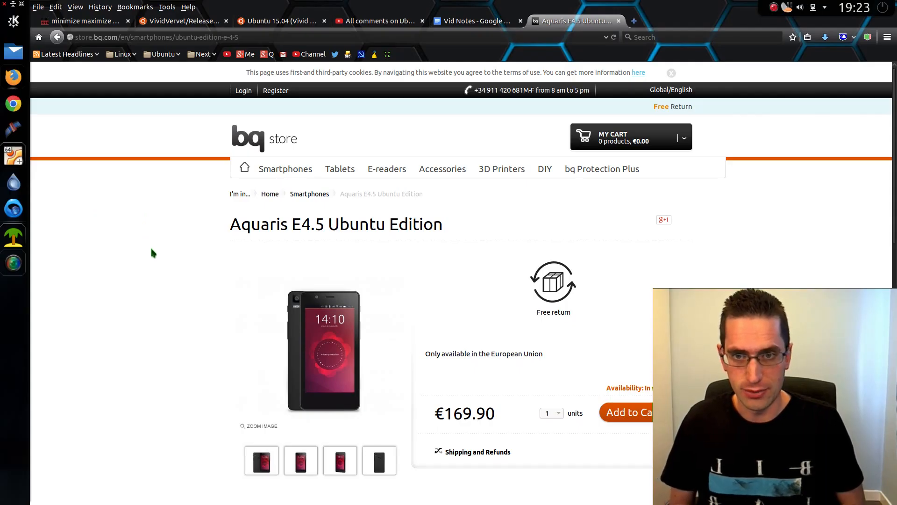
Scroll the bq store page to the Aquaris E4.5 Technical specifications section
{"action": "scroll", "scroll_direction": "down", "scroll_amount": 3}
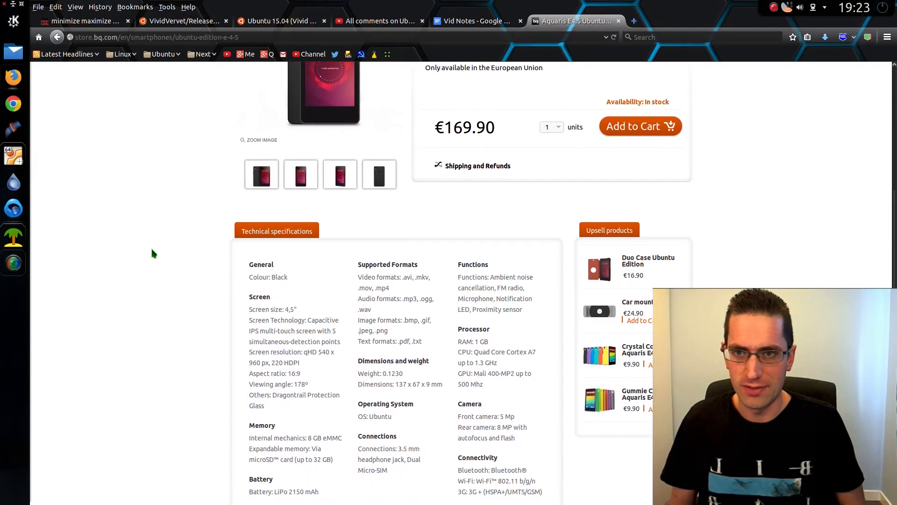
{"action": "scroll", "scroll_direction": "down", "scroll_amount": 3}
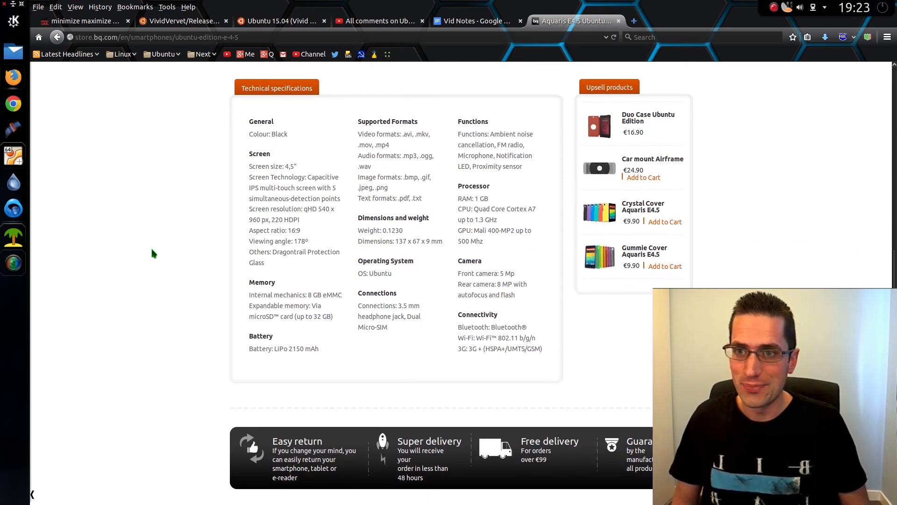
{"action": "scroll", "scroll_direction": "up", "scroll_amount": 3}
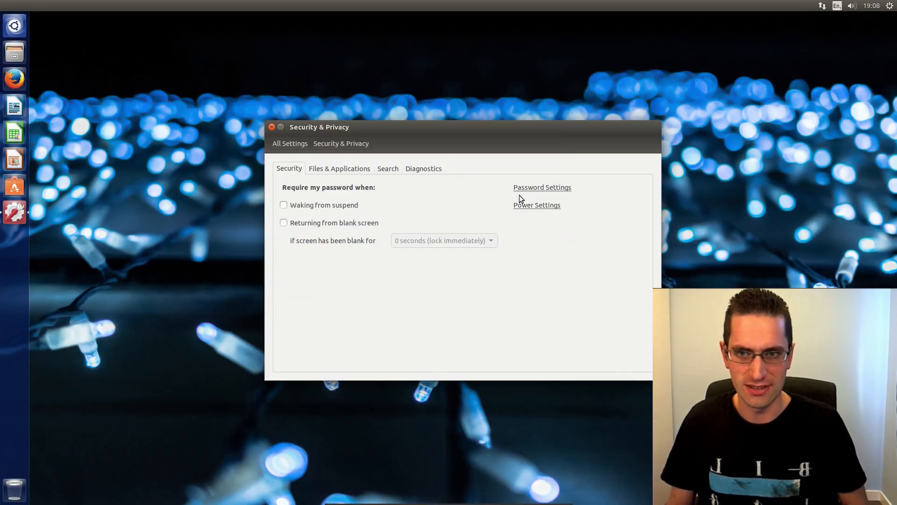
{"action": "mouse_move", "coordinate": [338, 204]}
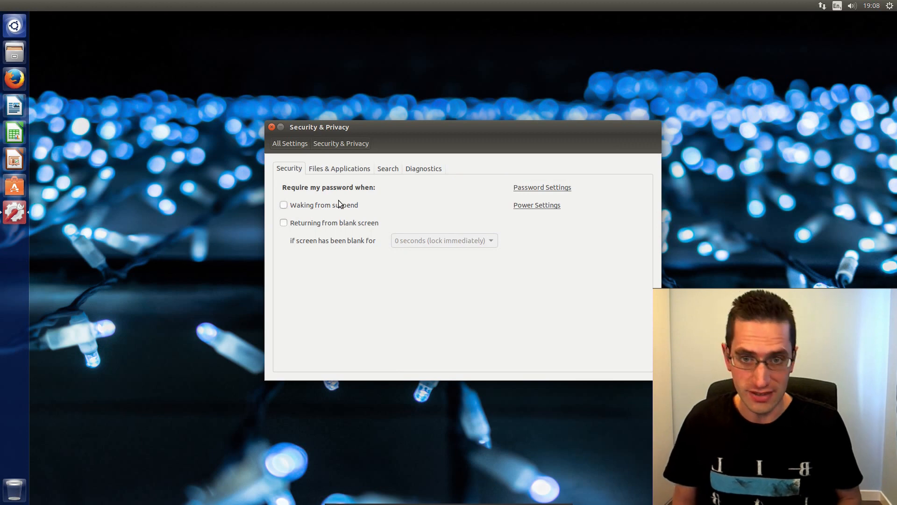
In Security & Privacy's Search settings, switch Include online search results on
{"action": "left_click", "coordinate": [338, 168]}
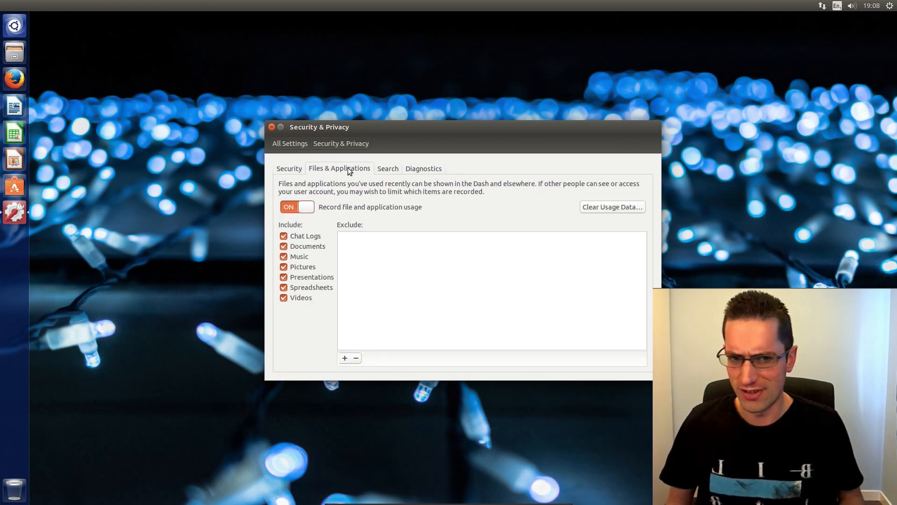
{"action": "left_click", "coordinate": [386, 168]}
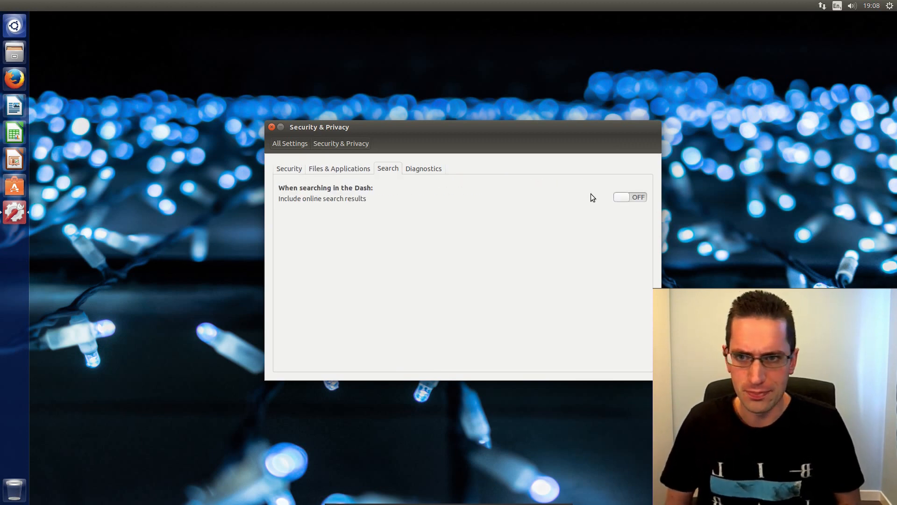
{"action": "mouse_move", "coordinate": [641, 205]}
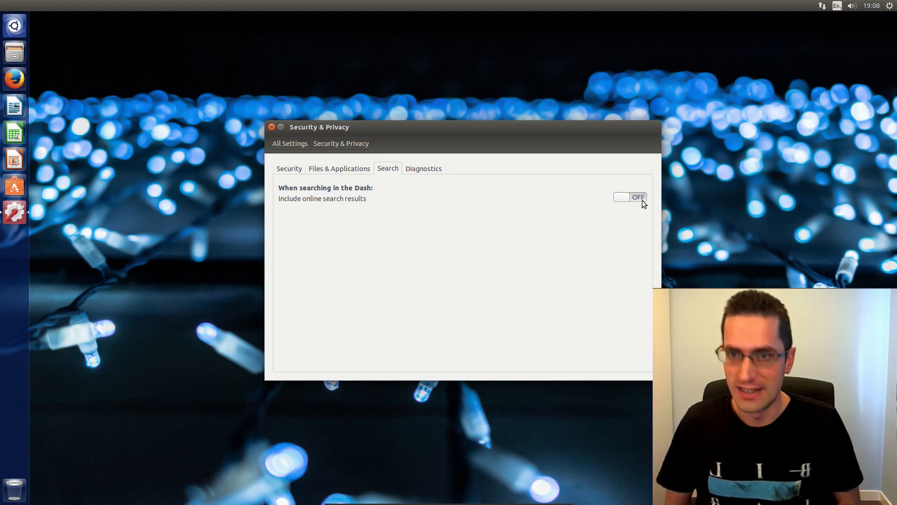
{"action": "left_click", "coordinate": [629, 197]}
{"action": "type", "text": "cardiff"}
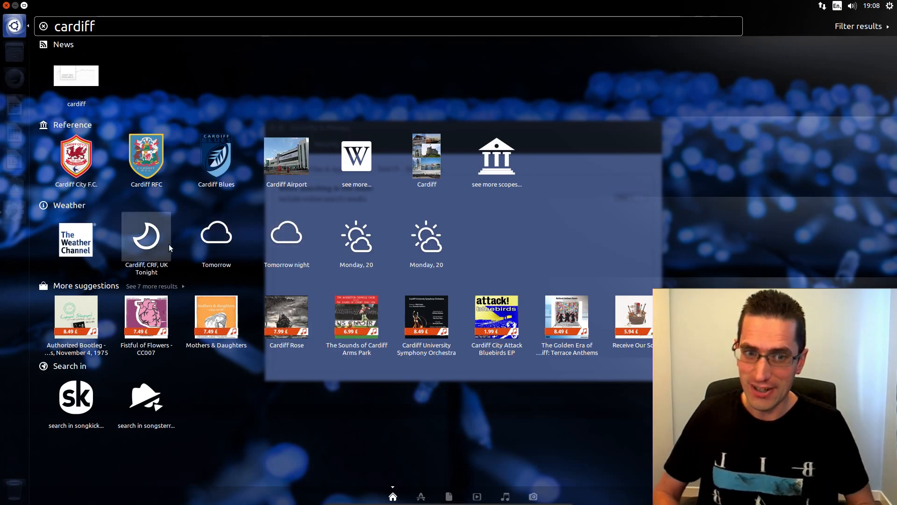
{"action": "mouse_move", "coordinate": [215, 233]}
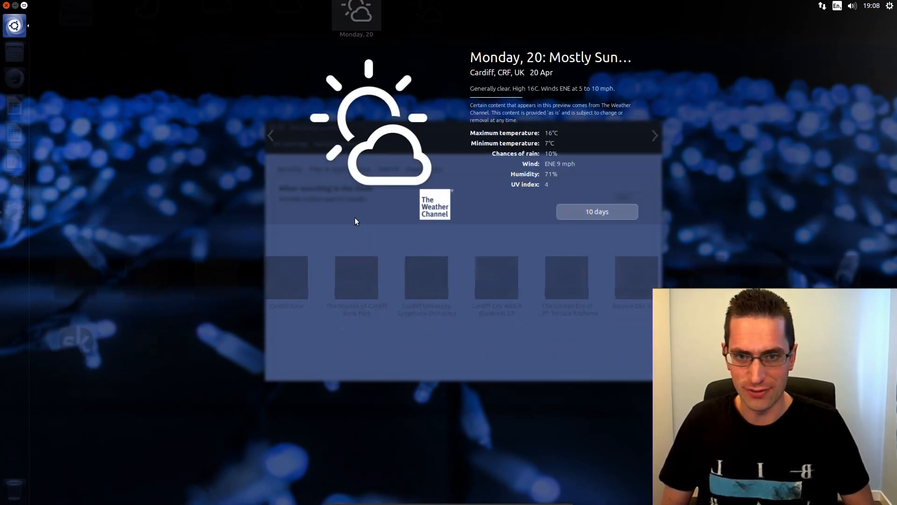
{"action": "mouse_move", "coordinate": [463, 200]}
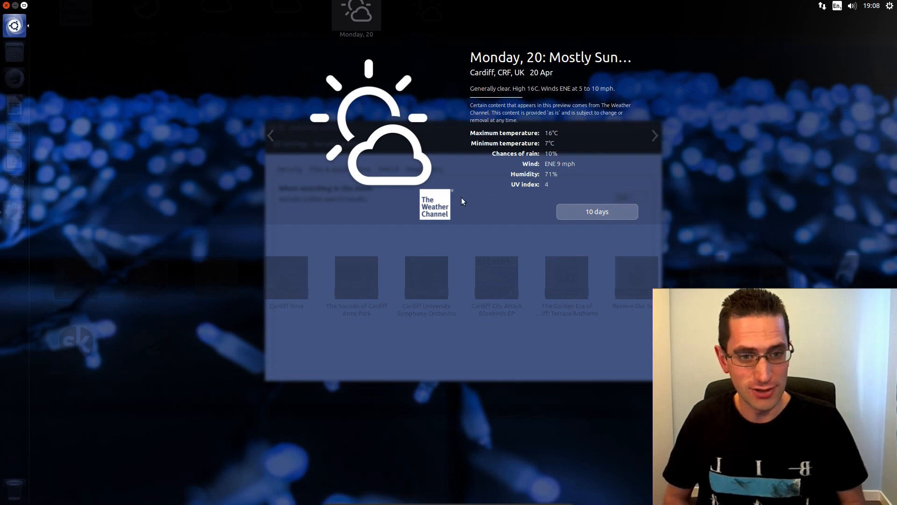
{"action": "mouse_move", "coordinate": [646, 140]}
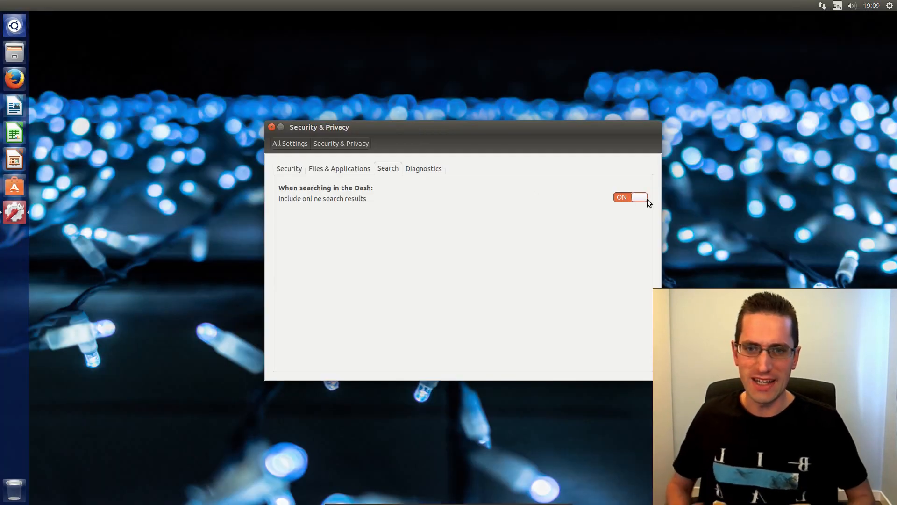
Close the Software & Updates window from the Additional Drivers tab, leaving the desktop
{"action": "left_click", "coordinate": [629, 197]}
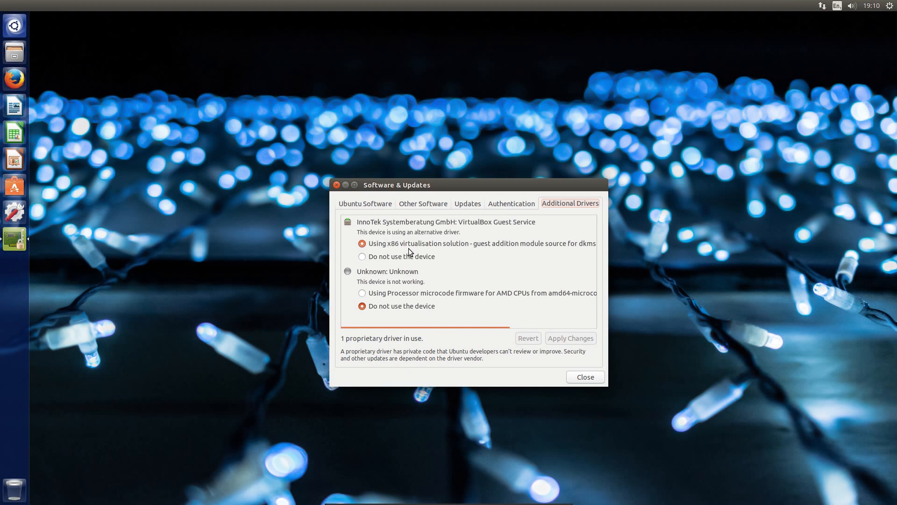
{"action": "mouse_move", "coordinate": [414, 276]}
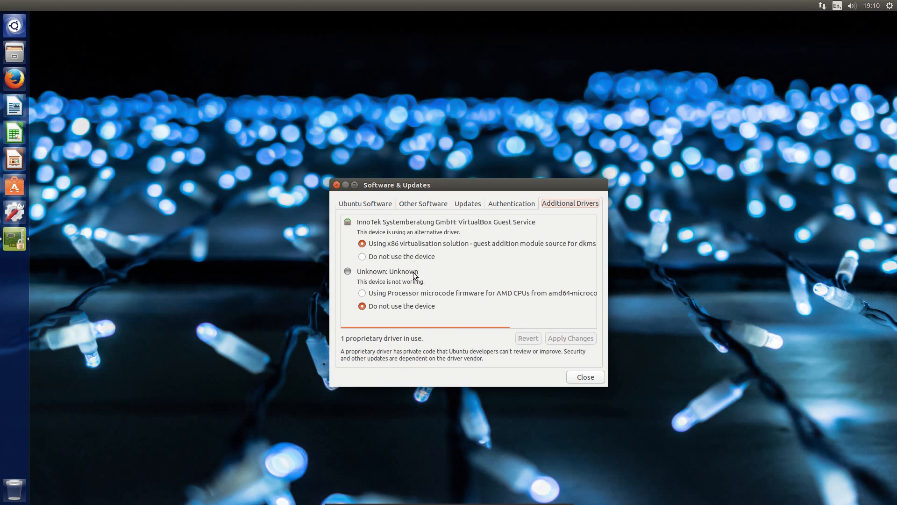
{"action": "mouse_move", "coordinate": [428, 281]}
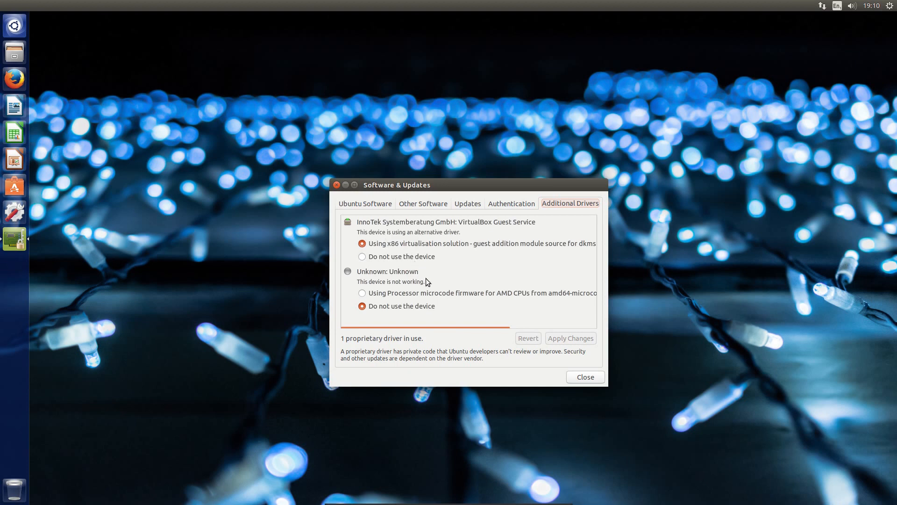
{"action": "mouse_move", "coordinate": [428, 291]}
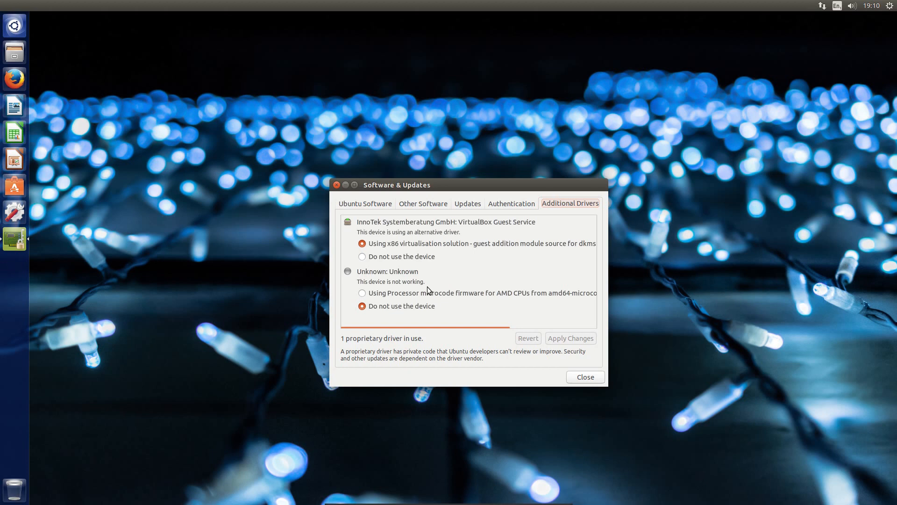
{"action": "mouse_move", "coordinate": [430, 277]}
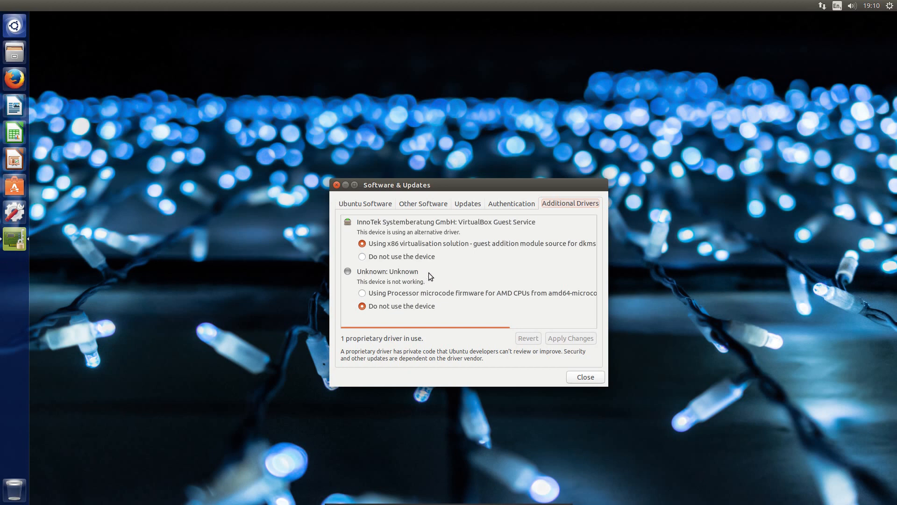
{"action": "mouse_move", "coordinate": [403, 244]}
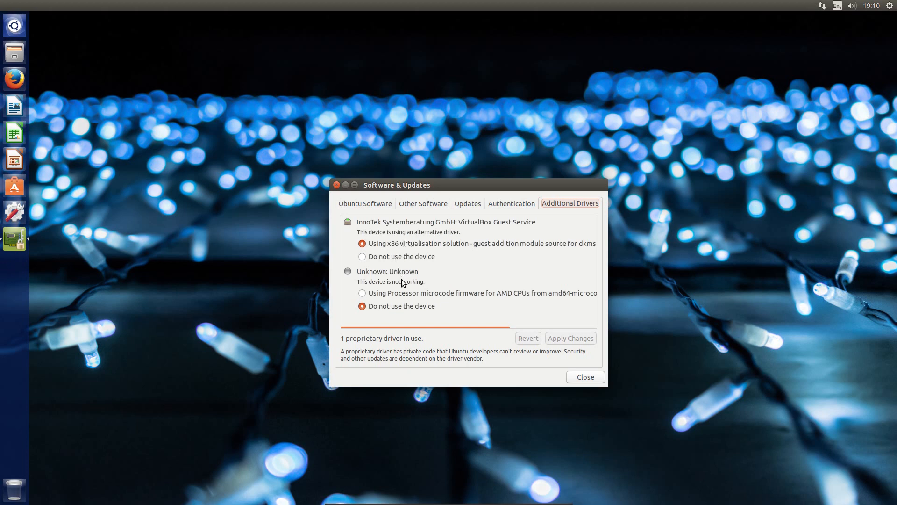
{"action": "mouse_move", "coordinate": [433, 294]}
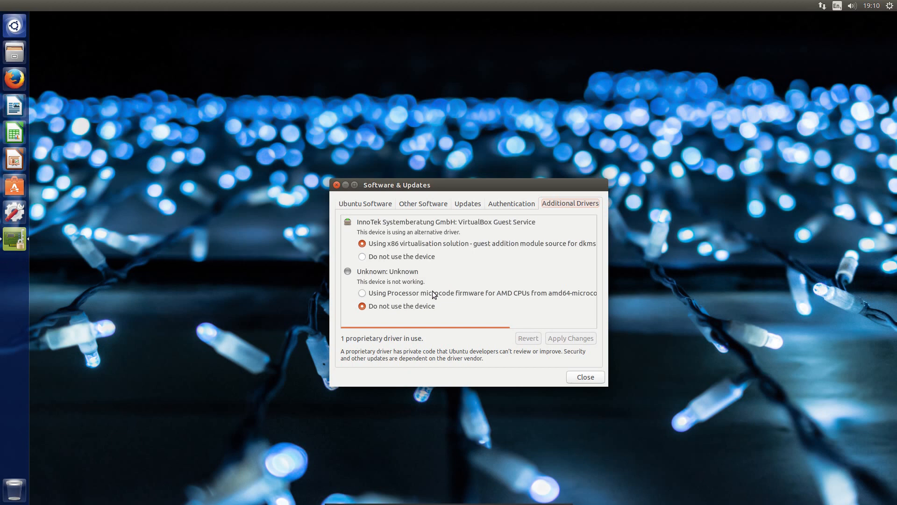
{"action": "mouse_move", "coordinate": [369, 297]}
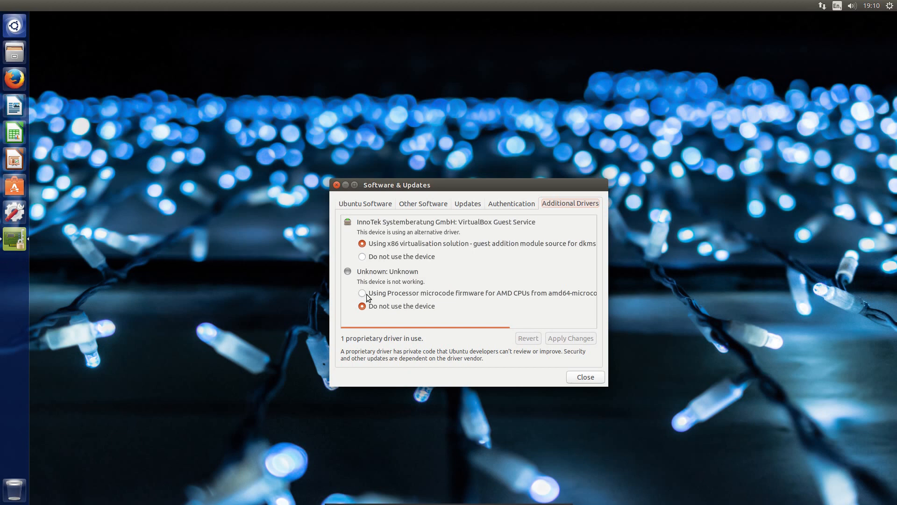
{"action": "mouse_move", "coordinate": [409, 296]}
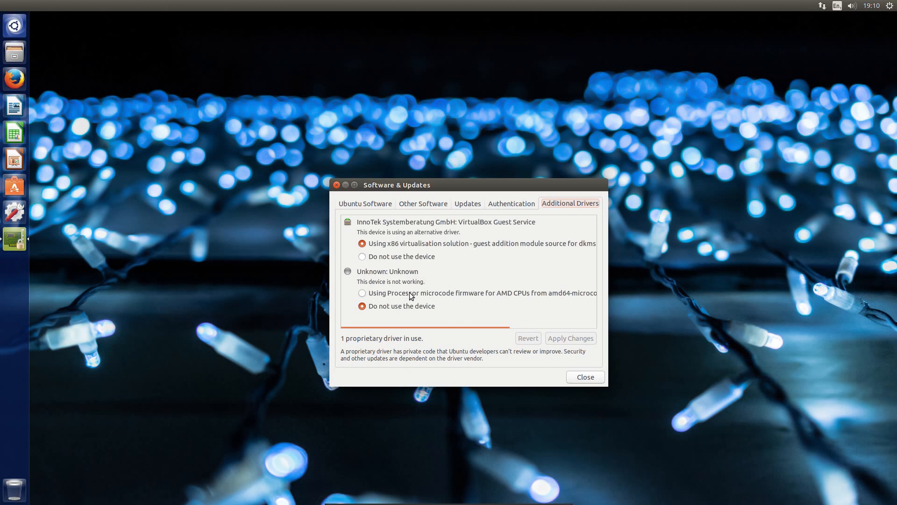
{"action": "mouse_move", "coordinate": [433, 296]}
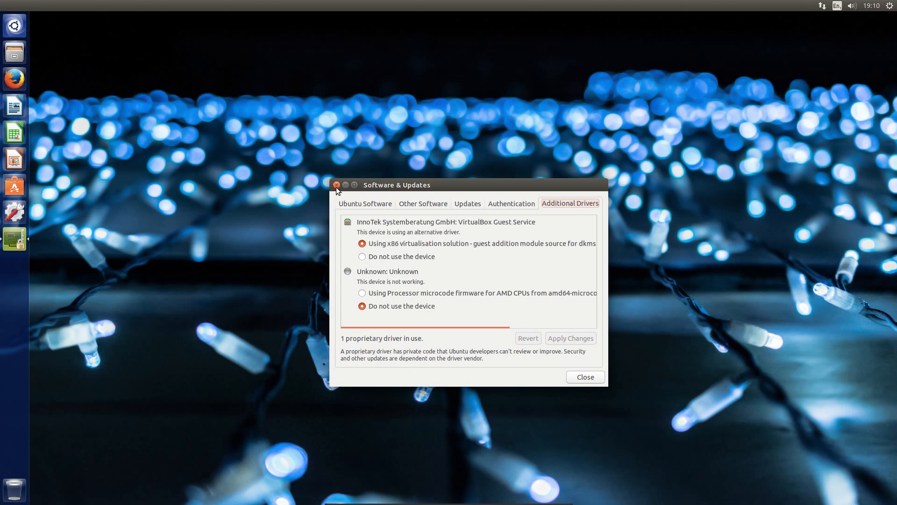
{"action": "left_click", "coordinate": [337, 184]}
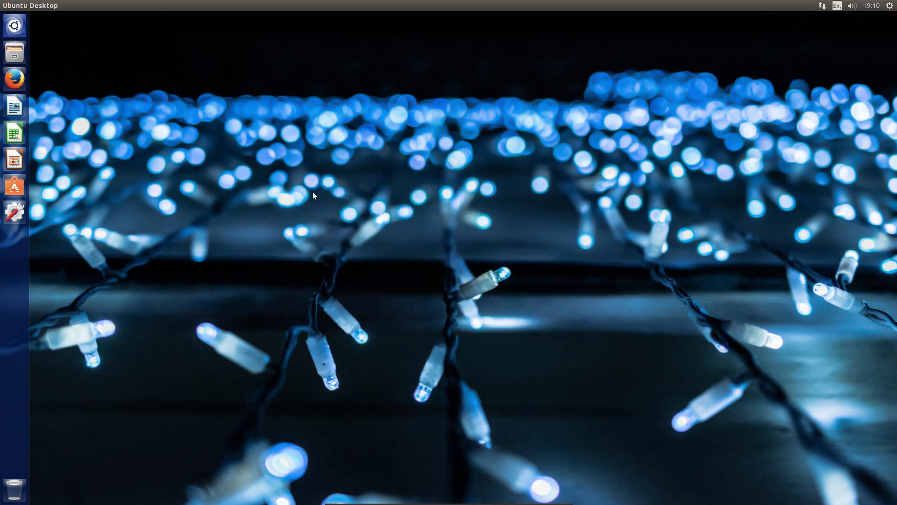
{"action": "left_click", "coordinate": [14, 238]}
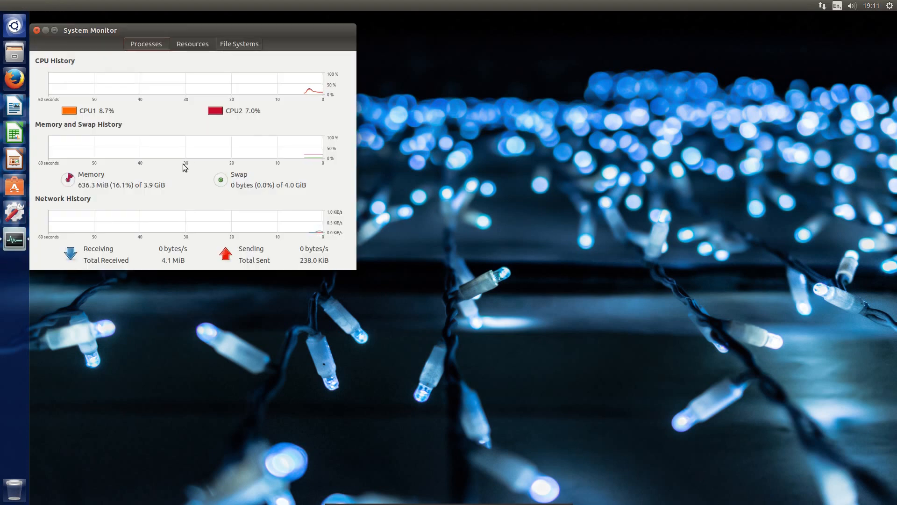
{"action": "mouse_move", "coordinate": [172, 168]}
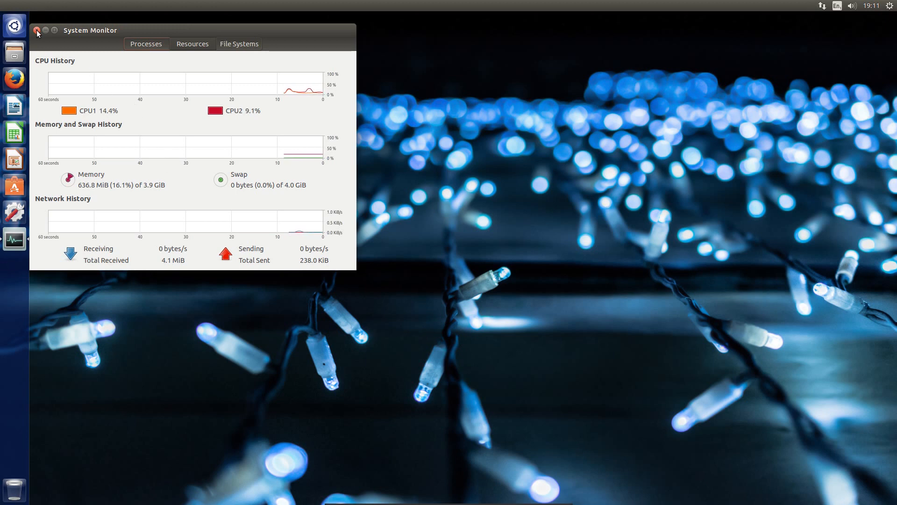
{"action": "left_click", "coordinate": [36, 29]}
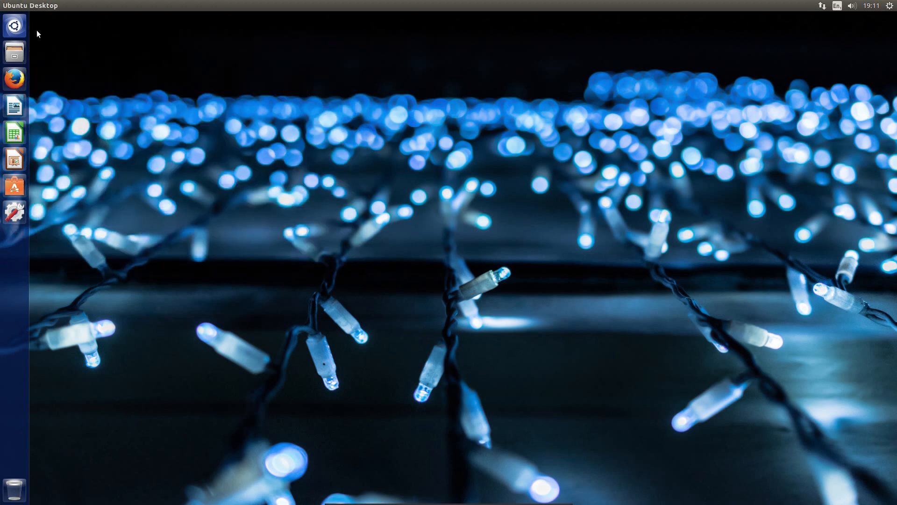
{"action": "mouse_move", "coordinate": [114, 179]}
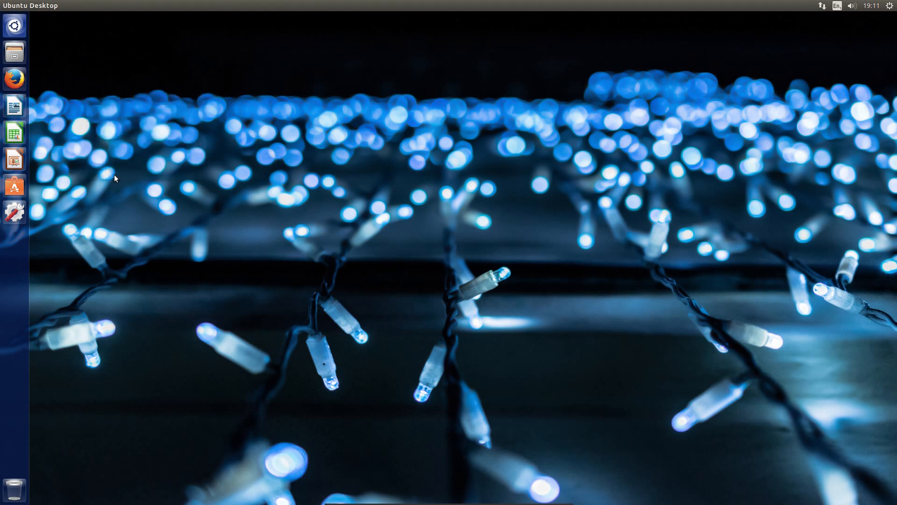
In Appearance's Behaviour settings, toggle the window menu location back to the title bar and close dconf Editor
{"action": "left_click", "coordinate": [14, 211]}
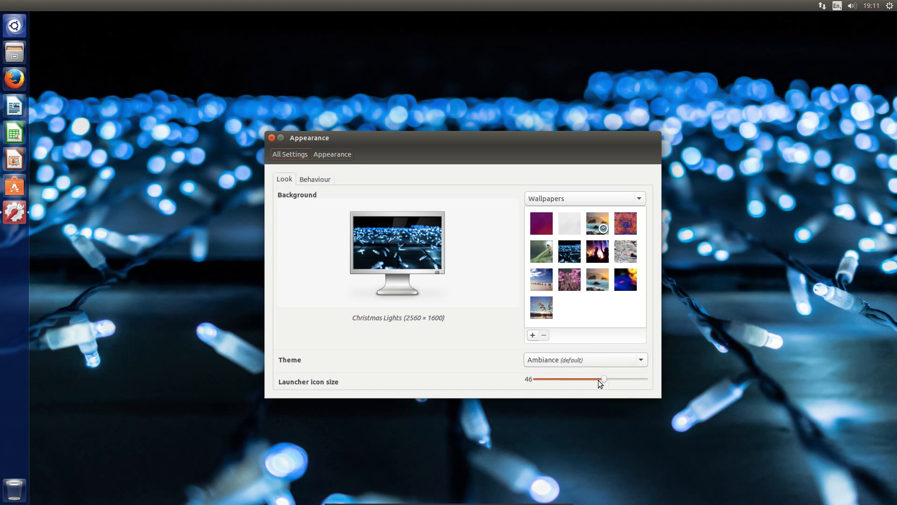
{"action": "left_click", "coordinate": [315, 180]}
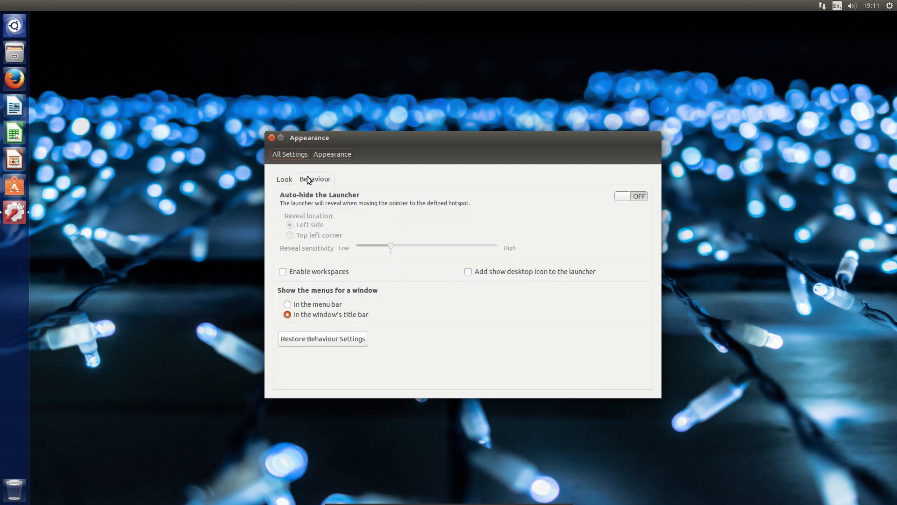
{"action": "mouse_move", "coordinate": [321, 310]}
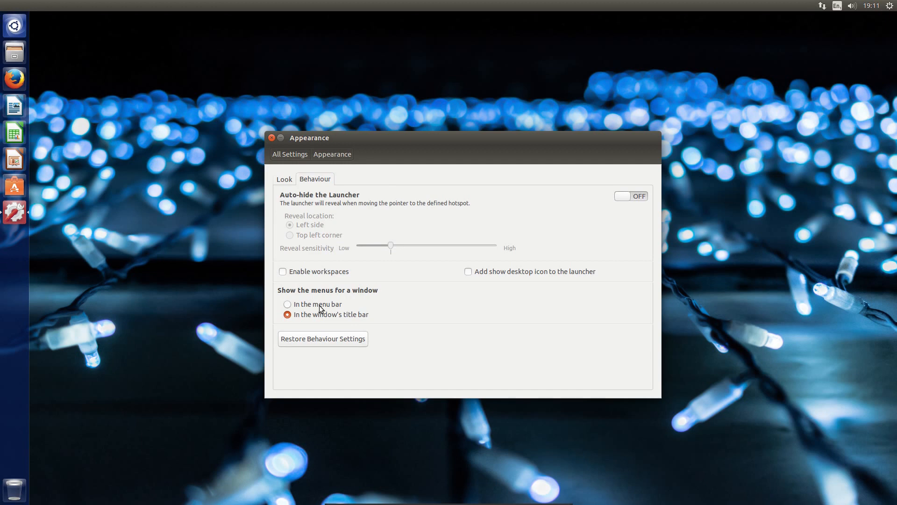
{"action": "left_click", "coordinate": [287, 304]}
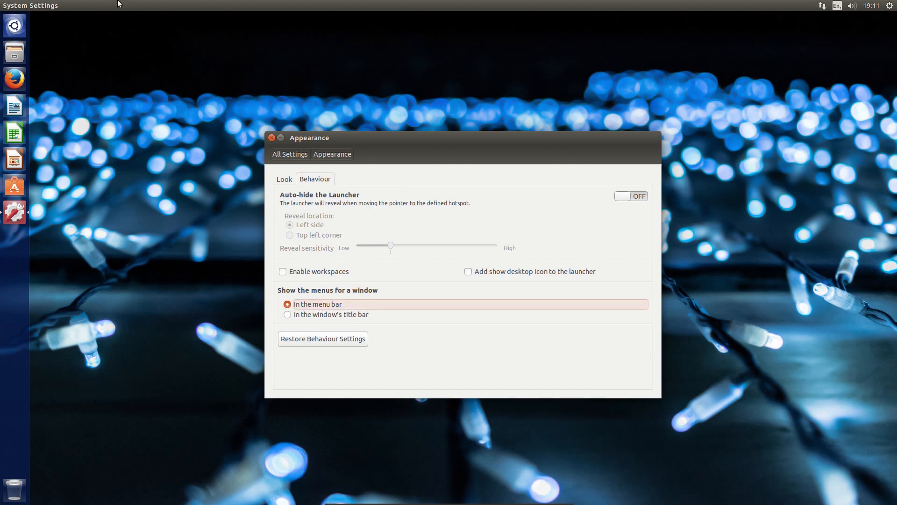
{"action": "mouse_move", "coordinate": [351, 395]}
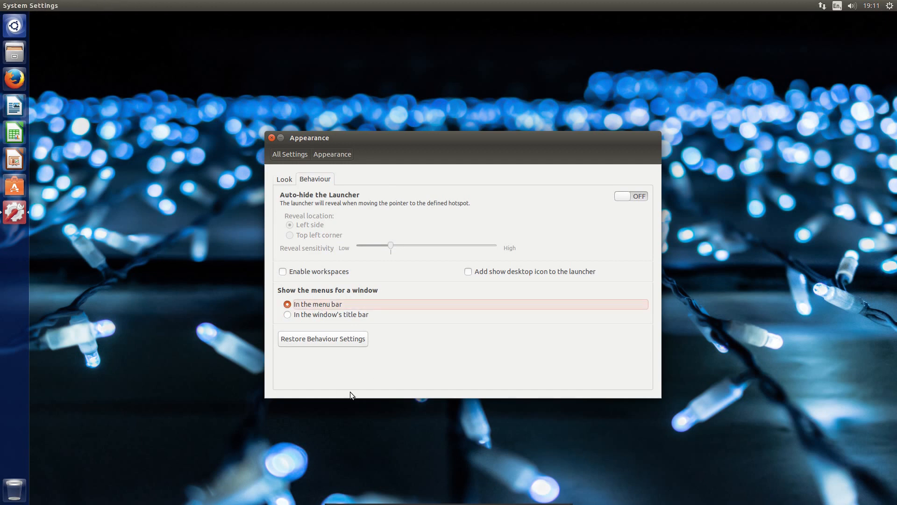
{"action": "left_click", "coordinate": [287, 314]}
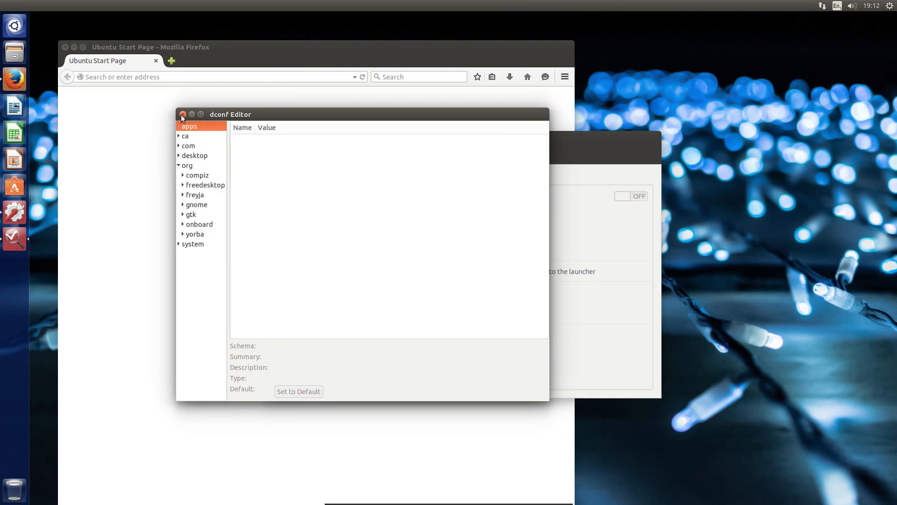
{"action": "left_click", "coordinate": [182, 118]}
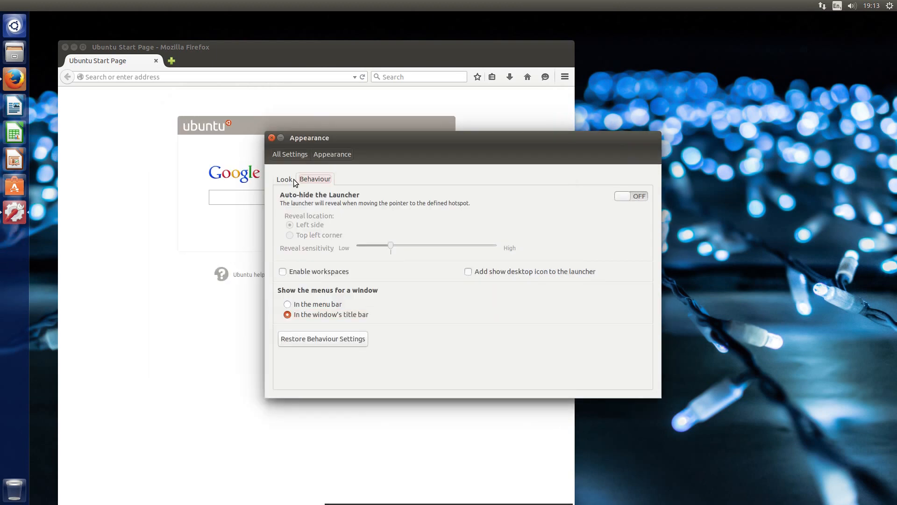
Return the Appearance window to its Look settings with wallpaper and theme
{"action": "left_click", "coordinate": [284, 179]}
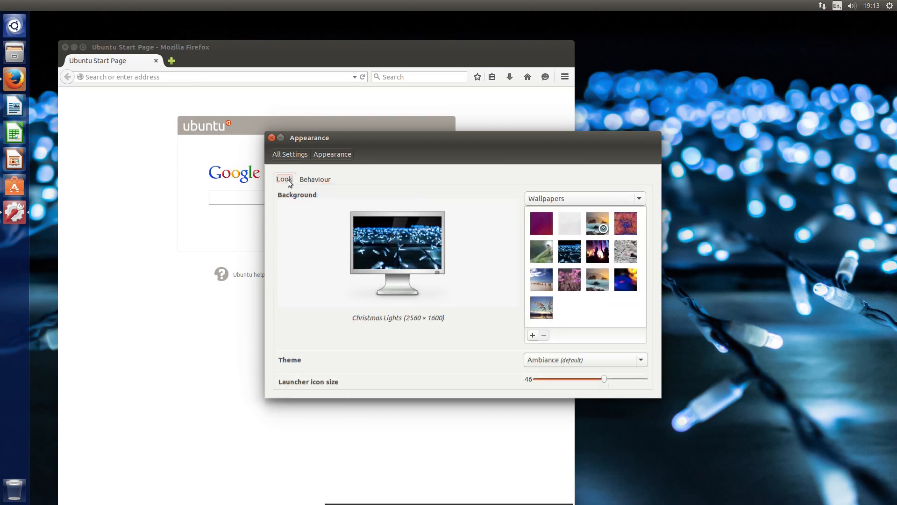
{"action": "mouse_move", "coordinate": [271, 139]}
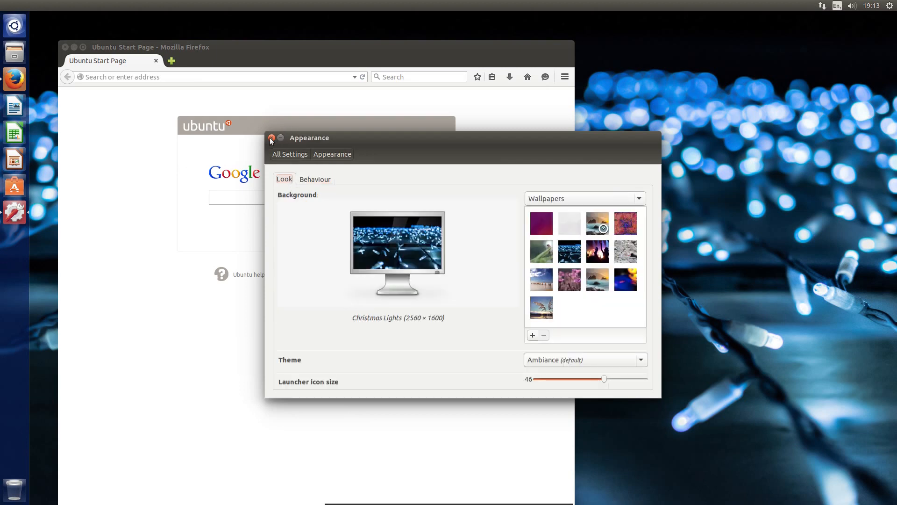
{"action": "mouse_move", "coordinate": [287, 139]}
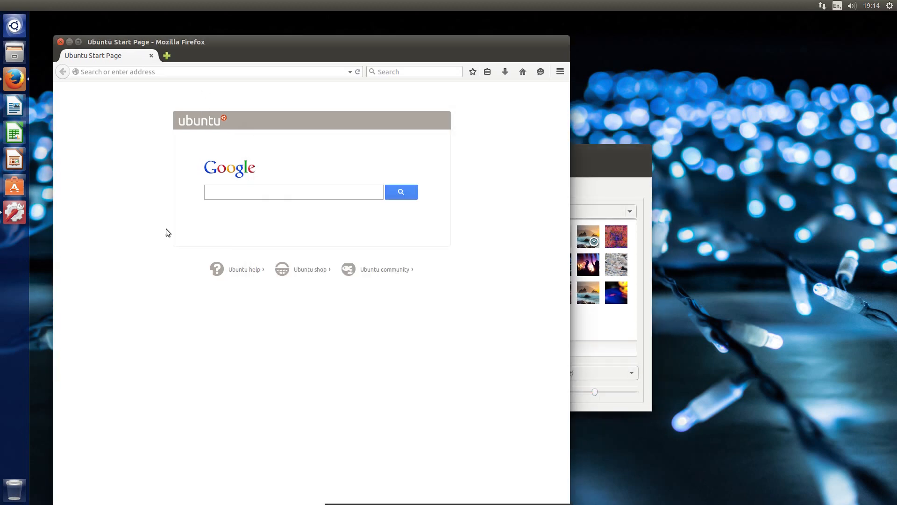
Navigate Firefox to quidsup.net via the address bar
{"action": "right_click", "coordinate": [168, 233]}
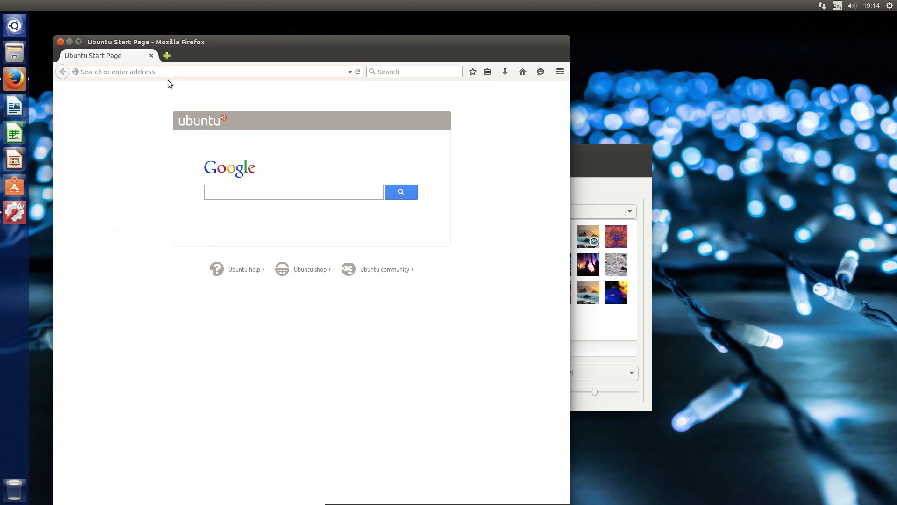
{"action": "type", "text": "quidsup.net/reviews/"}
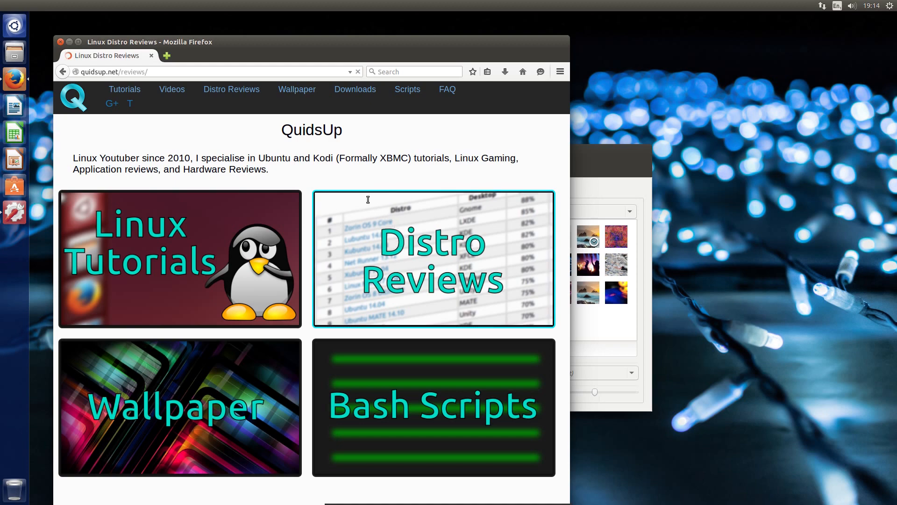
{"action": "mouse_move", "coordinate": [378, 203]}
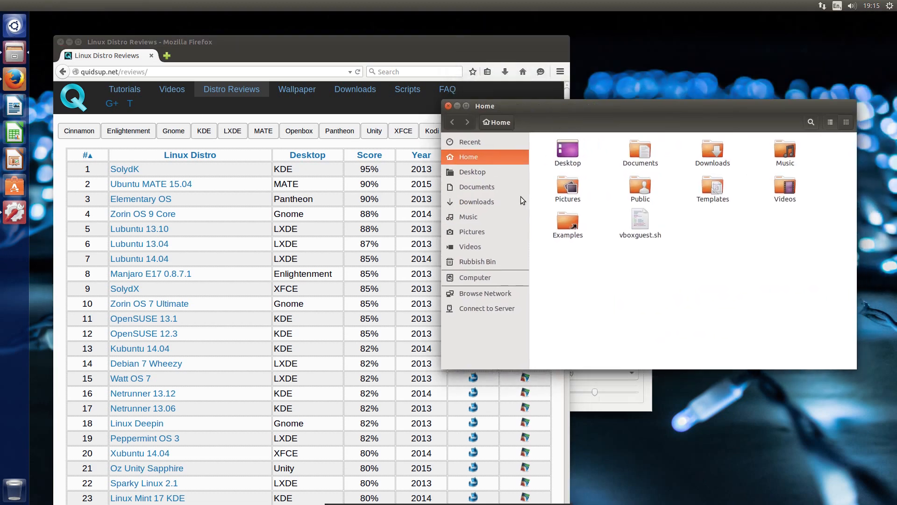
Browse from Home to the Computer root filesystem in Files, then close the file manager
{"action": "right_click", "coordinate": [658, 343]}
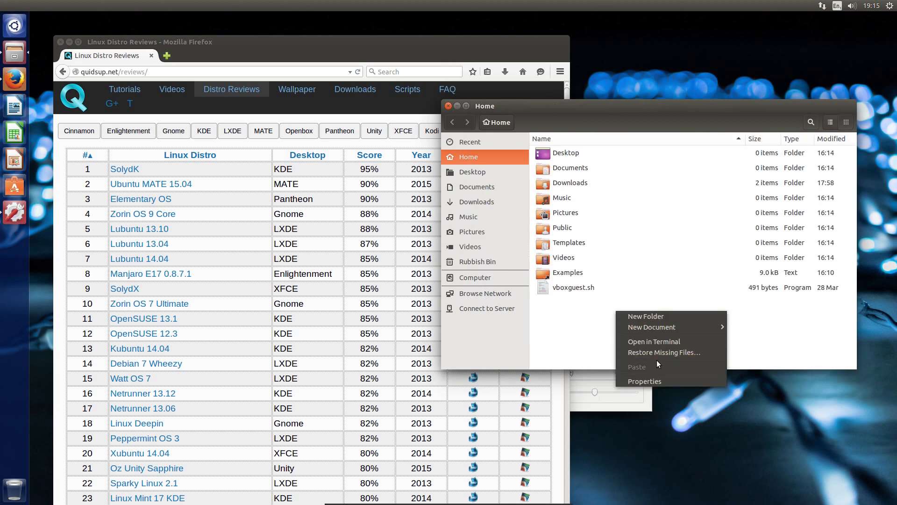
{"action": "left_click", "coordinate": [475, 276]}
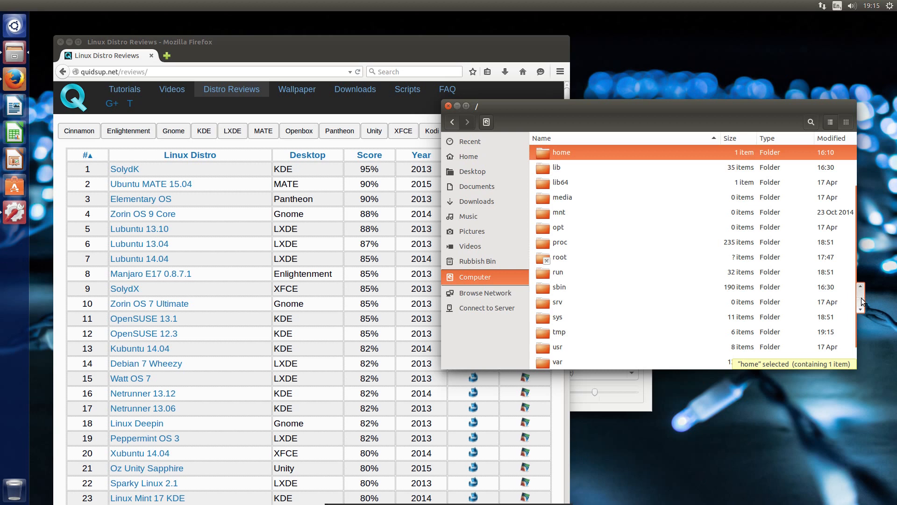
{"action": "left_click", "coordinate": [572, 287]}
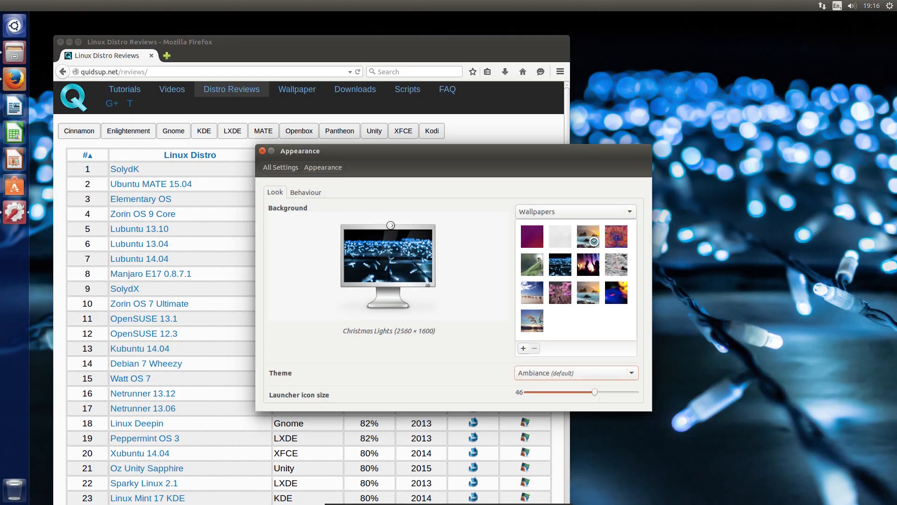
In Unity Tweak Tool's Theme settings, apply Delorean-dark-3.10-tweaked and raise the Appearance window
{"action": "left_click", "coordinate": [14, 237]}
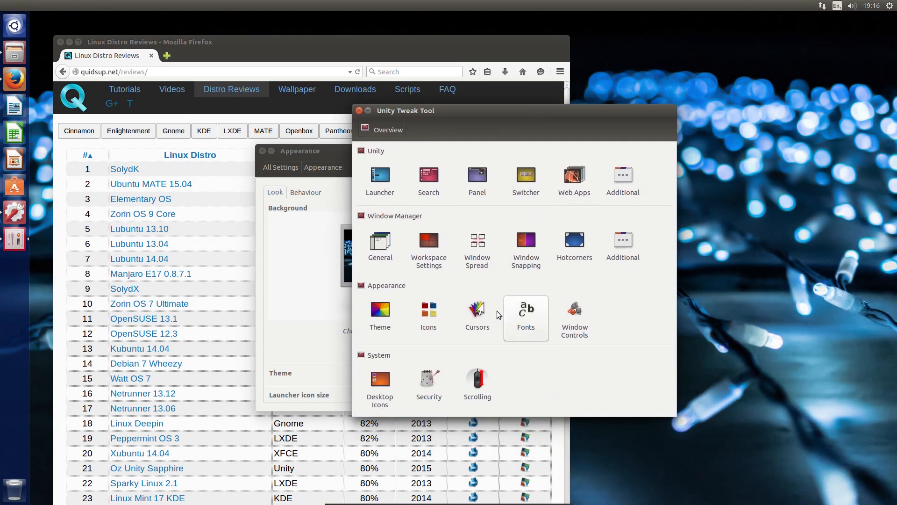
{"action": "left_click", "coordinate": [379, 314]}
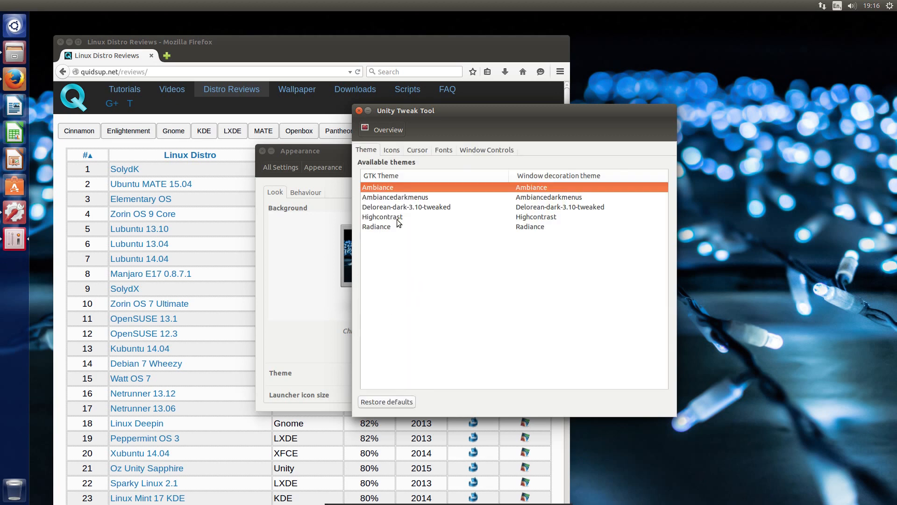
{"action": "left_click", "coordinate": [406, 206]}
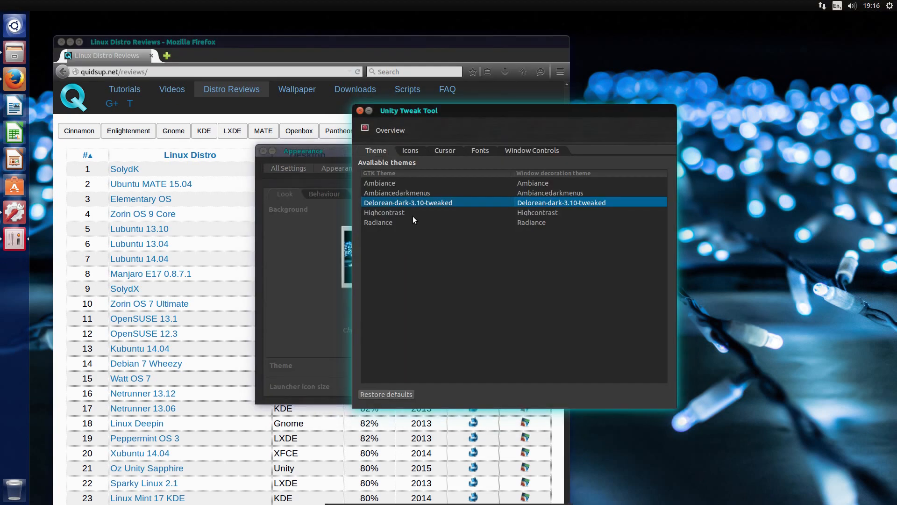
{"action": "mouse_move", "coordinate": [369, 158]}
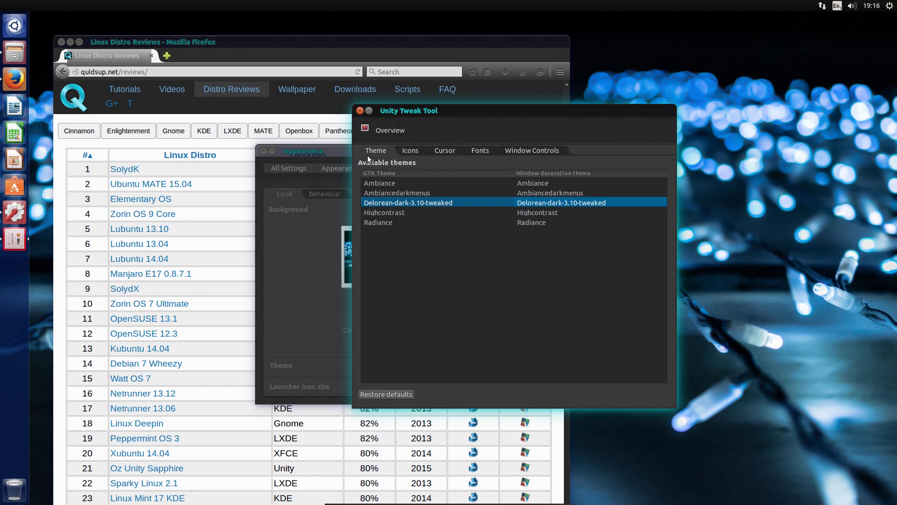
{"action": "mouse_move", "coordinate": [352, 138]}
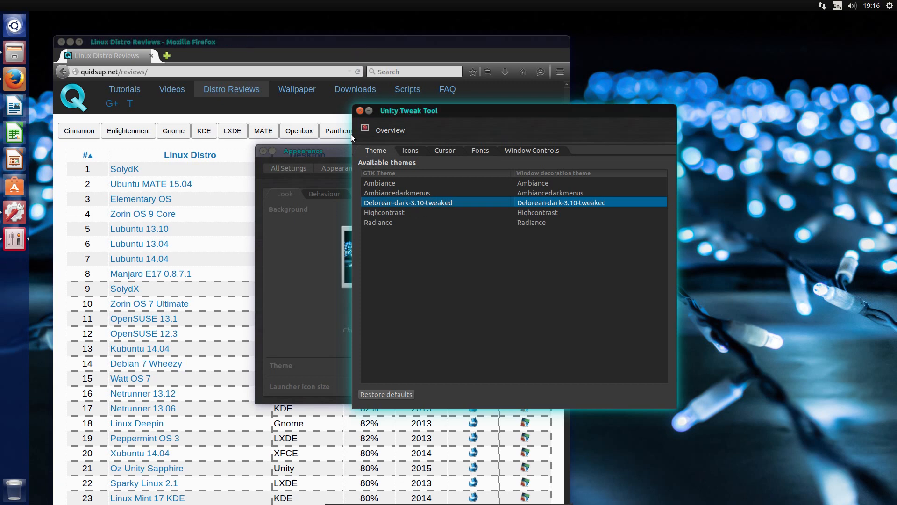
{"action": "left_click", "coordinate": [303, 151]}
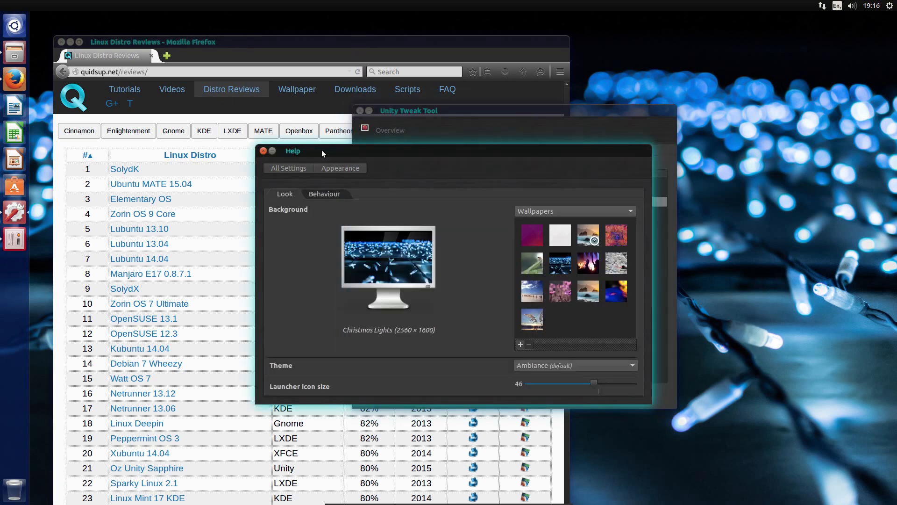
{"action": "left_click", "coordinate": [243, 43]}
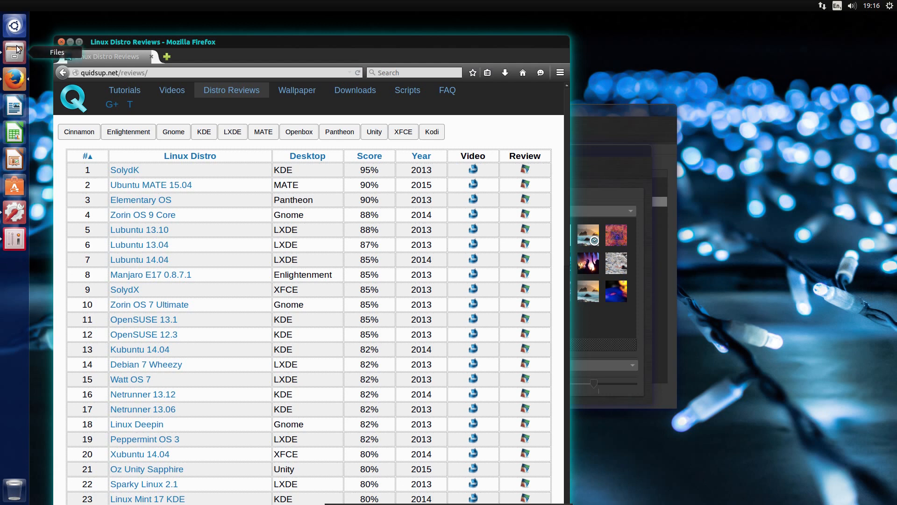
Inspect the proc folder's actions, switch Home to list view and enter the Pictures folder
{"action": "right_click", "coordinate": [562, 235]}
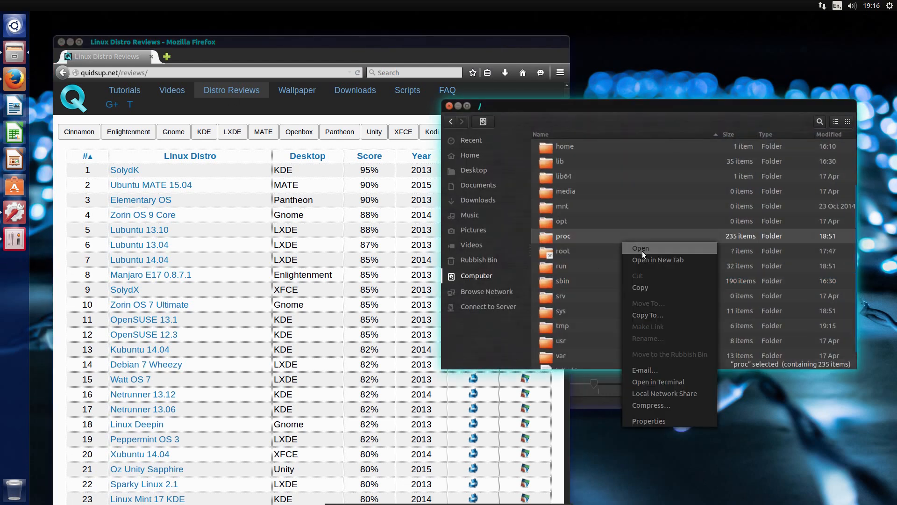
{"action": "mouse_move", "coordinate": [622, 289]}
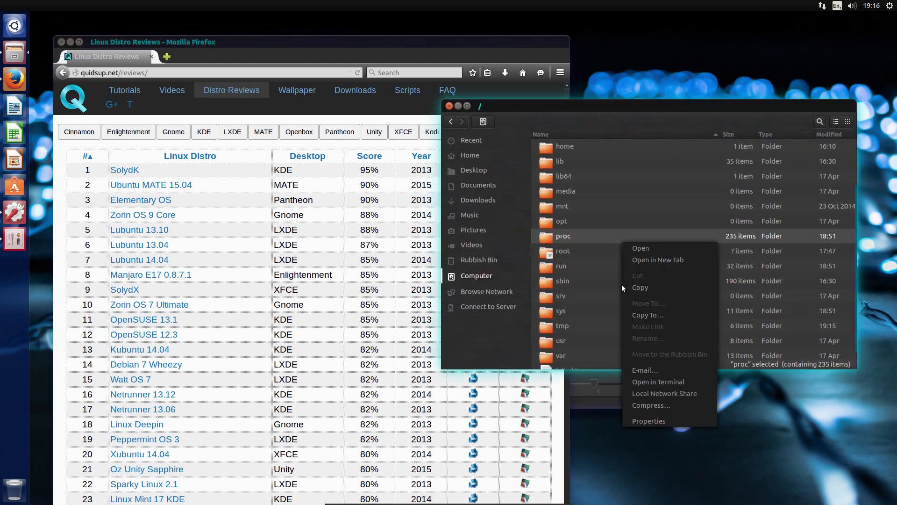
{"action": "mouse_move", "coordinate": [359, 212]}
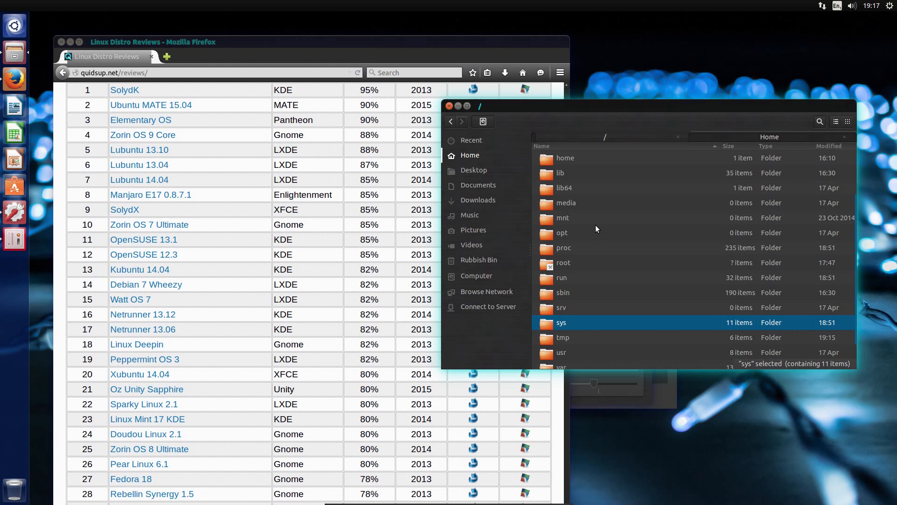
{"action": "mouse_move", "coordinate": [577, 141]}
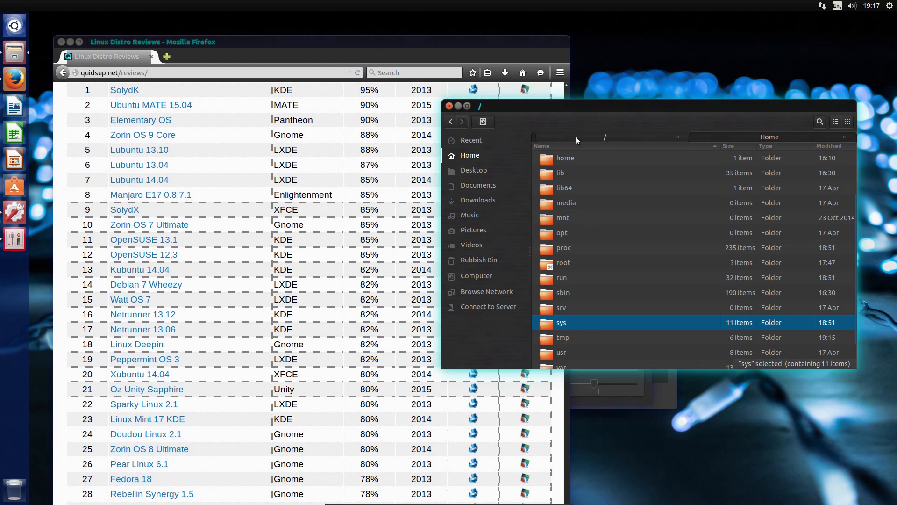
{"action": "mouse_move", "coordinate": [664, 136]}
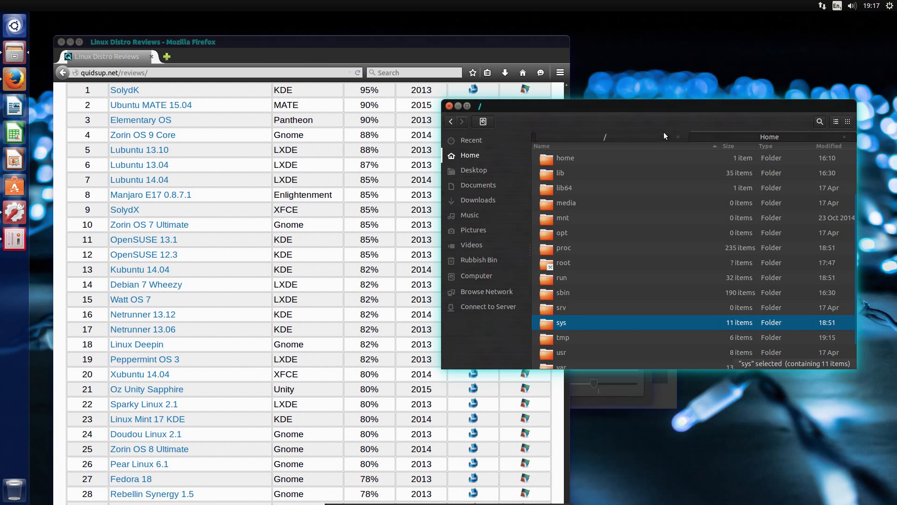
{"action": "mouse_move", "coordinate": [711, 133]}
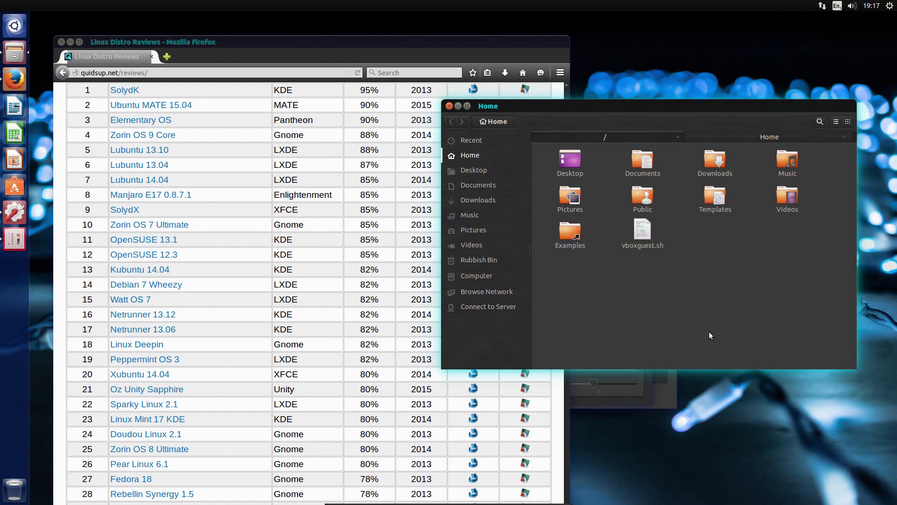
{"action": "mouse_move", "coordinate": [707, 327]}
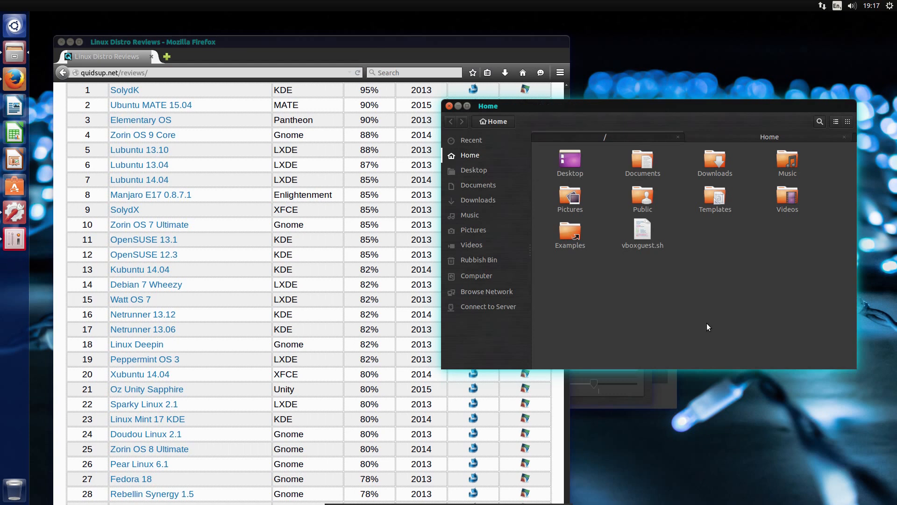
{"action": "left_click", "coordinate": [836, 121]}
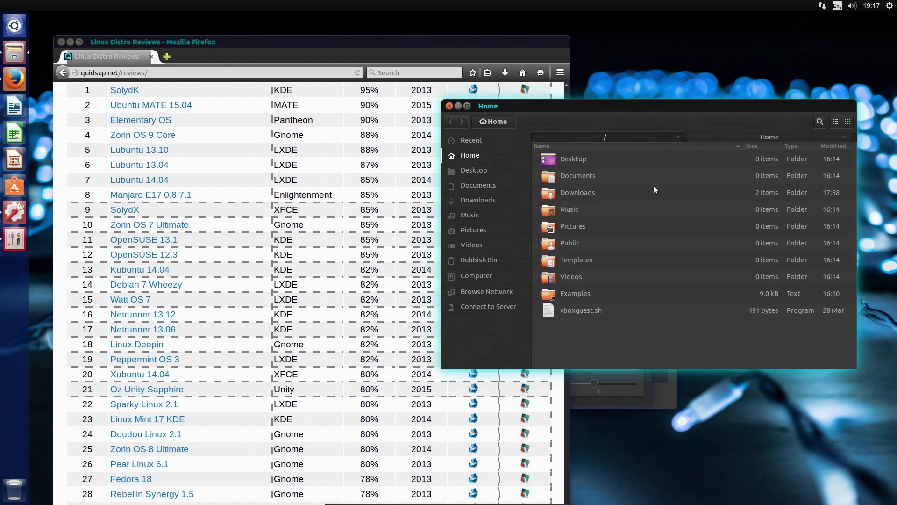
{"action": "mouse_move", "coordinate": [607, 236]}
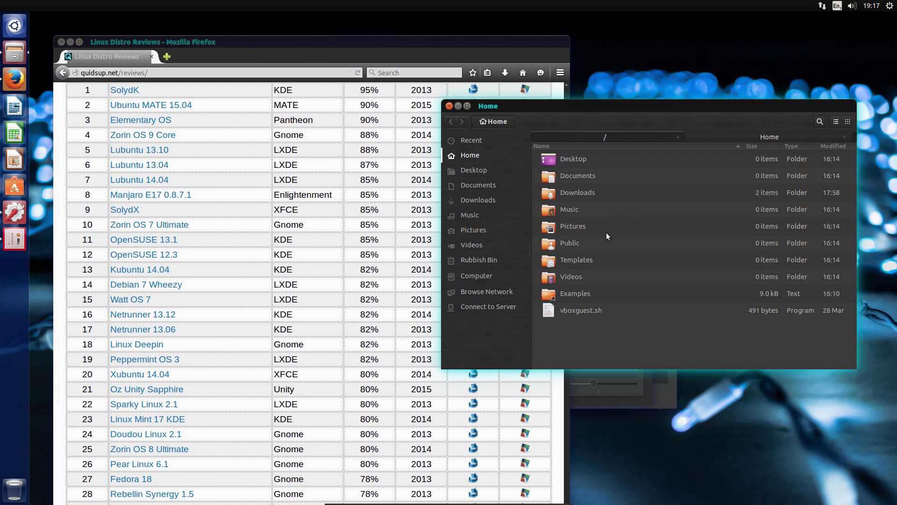
{"action": "left_click", "coordinate": [473, 230]}
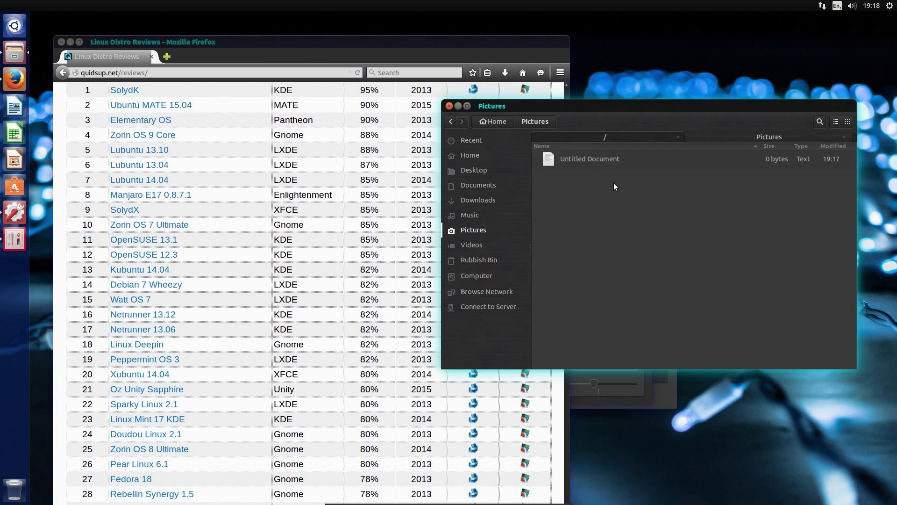
{"action": "mouse_move", "coordinate": [624, 200]}
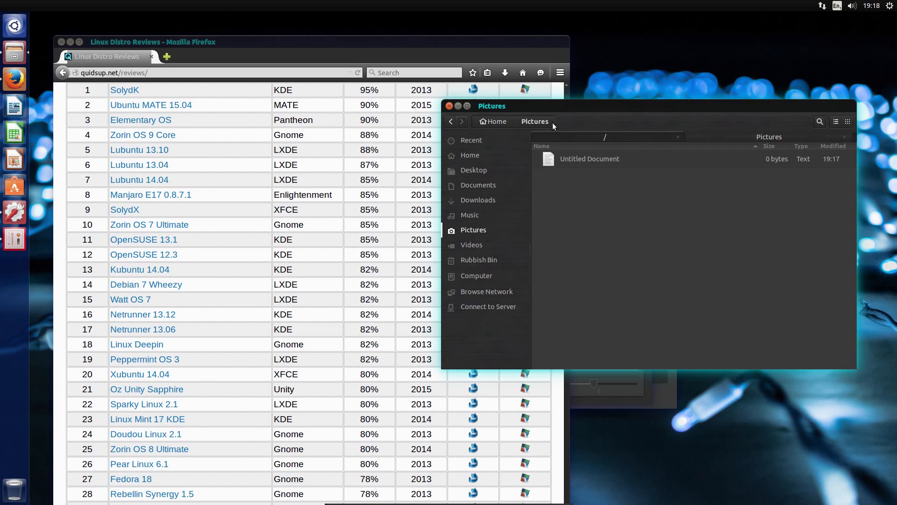
{"action": "mouse_move", "coordinate": [449, 106]}
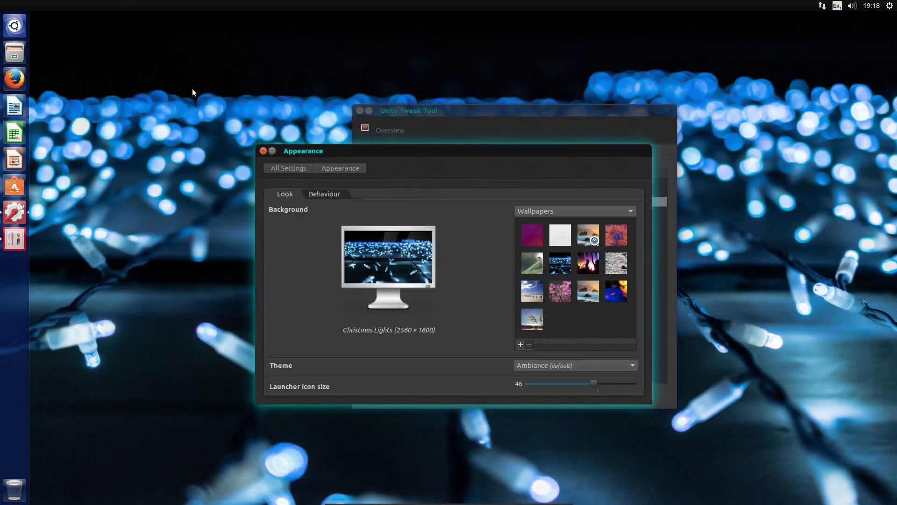
{"action": "mouse_move", "coordinate": [466, 123]}
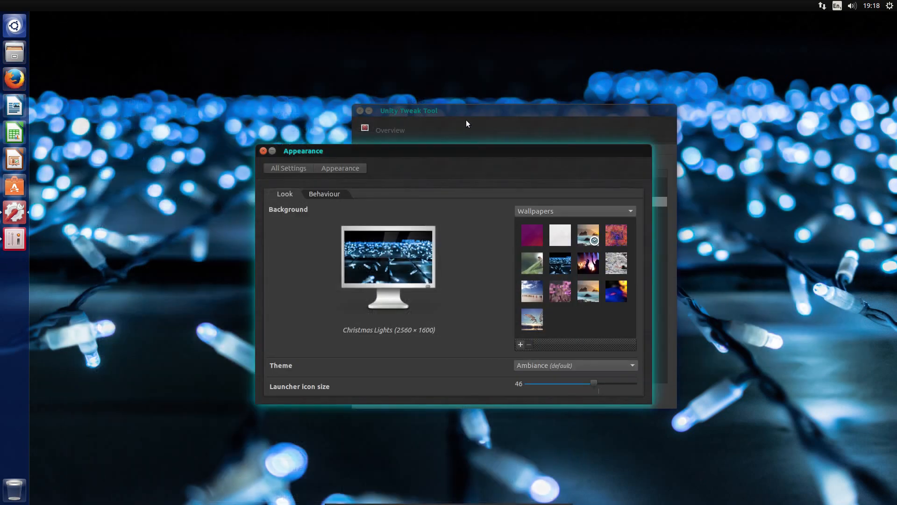
Close the remaining browser and Files windows, leaving the settings windows open
{"action": "left_click", "coordinate": [263, 150]}
{"action": "type", "text": "uname -a"}
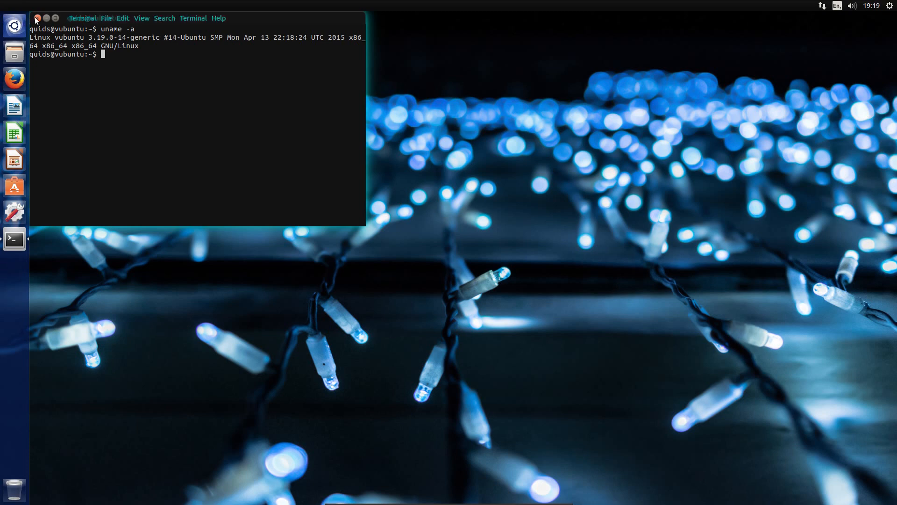
Close the terminal showing kernel 3.19.0-14-generic and bring up the Unity Dash
{"action": "left_click", "coordinate": [37, 18]}
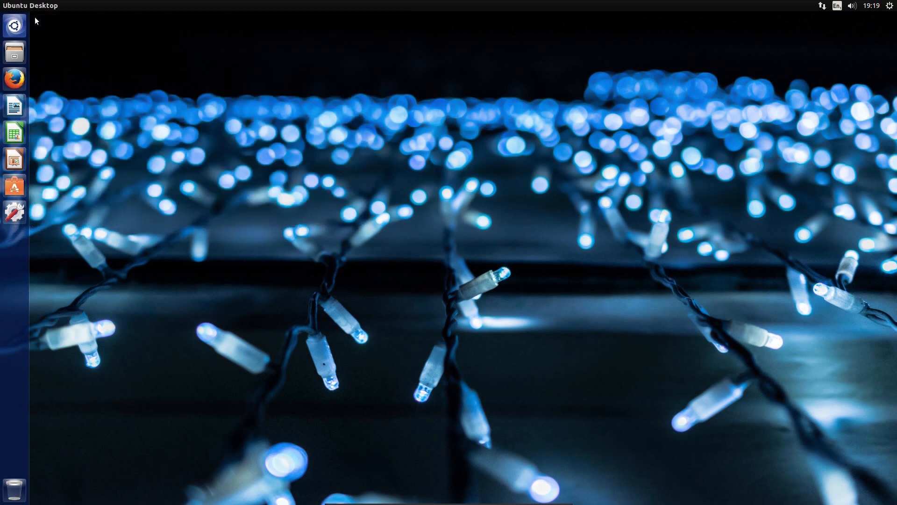
{"action": "mouse_move", "coordinate": [14, 77]}
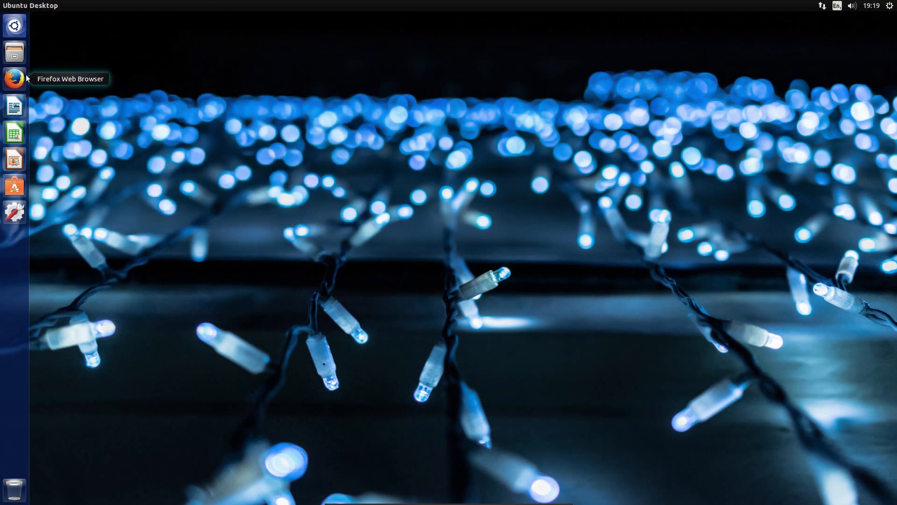
{"action": "left_click", "coordinate": [14, 26]}
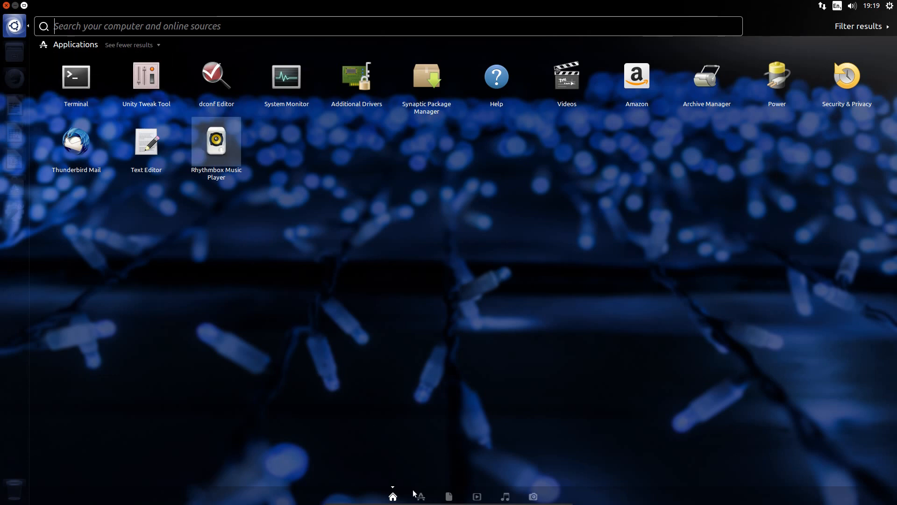
{"action": "mouse_move", "coordinate": [419, 494]}
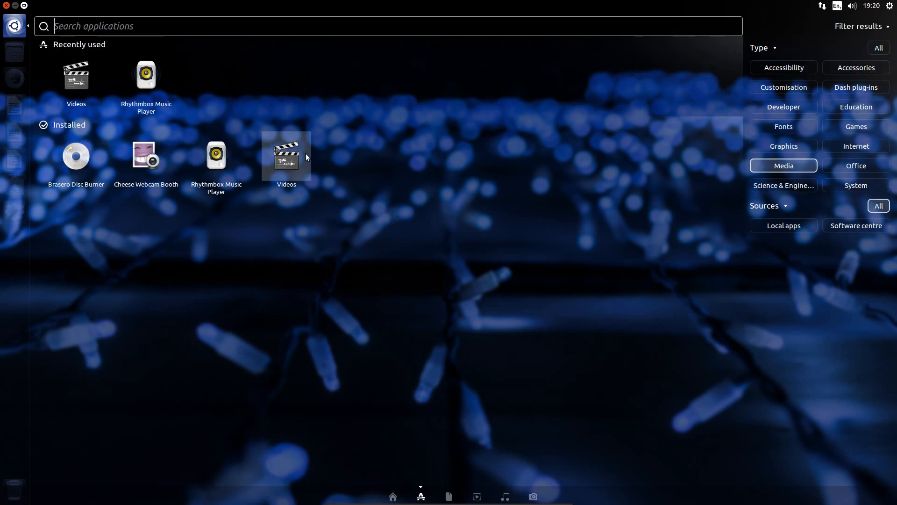
{"action": "mouse_move", "coordinate": [146, 154]}
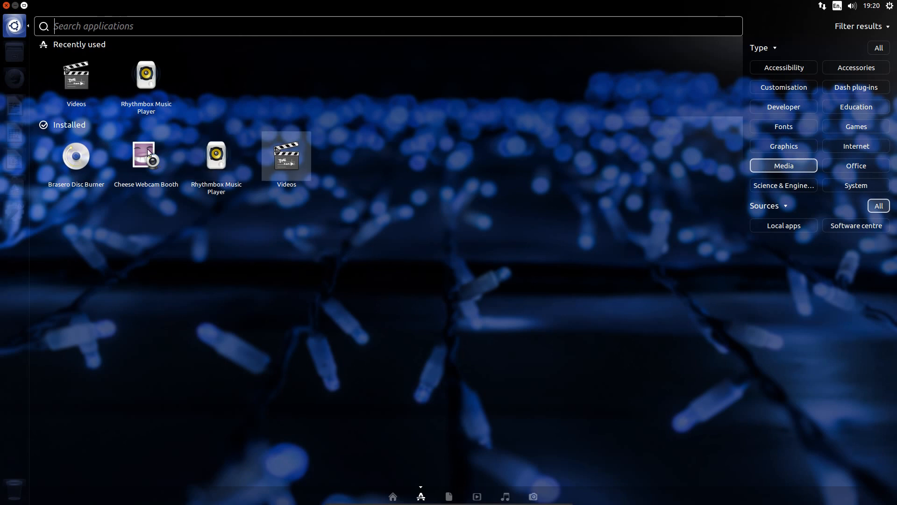
Filter the Dash applications to the Internet and then Office categories
{"action": "left_click", "coordinate": [855, 146]}
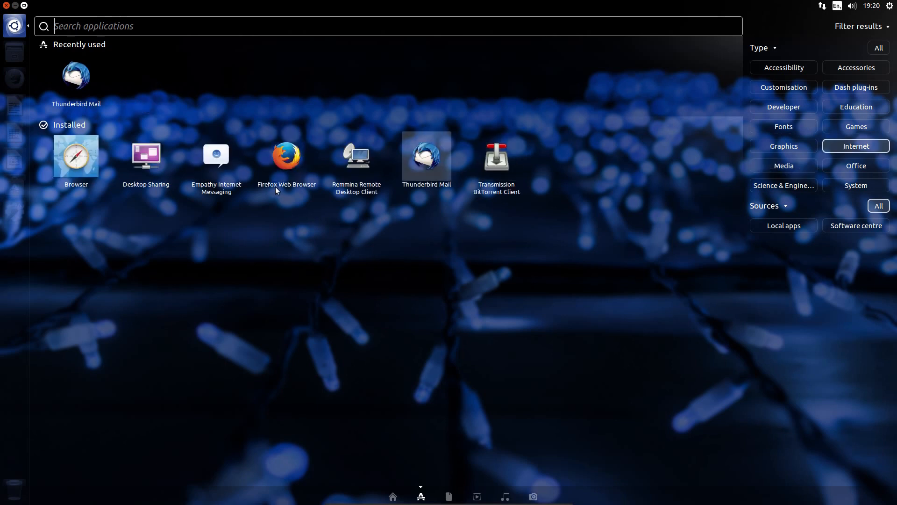
{"action": "mouse_move", "coordinate": [52, 166]}
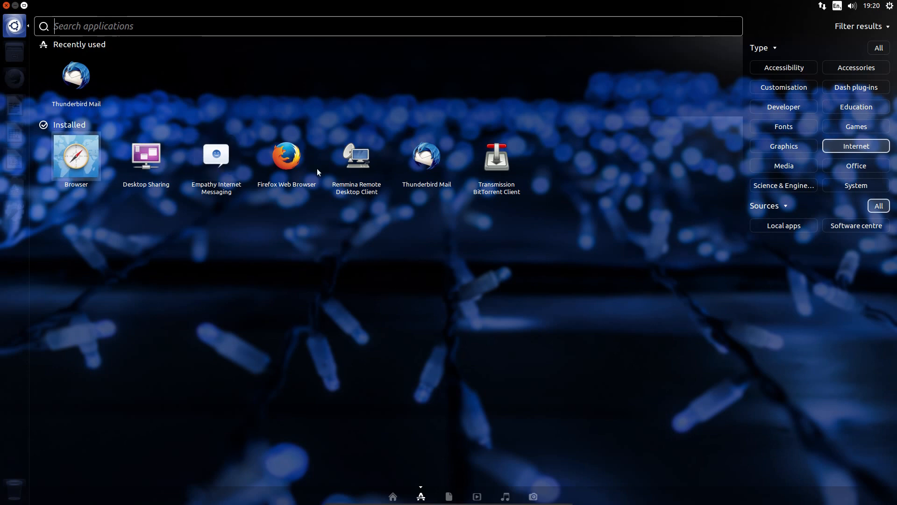
{"action": "mouse_move", "coordinate": [464, 160]}
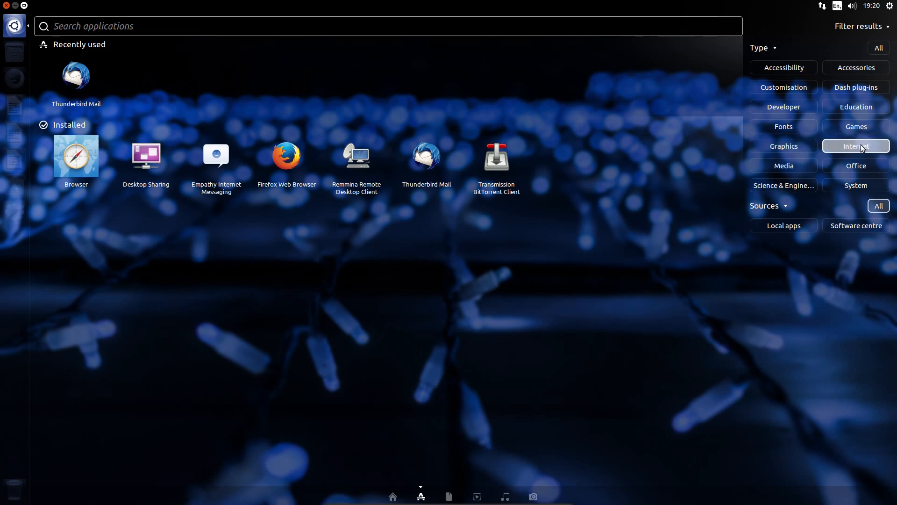
{"action": "left_click", "coordinate": [855, 165]}
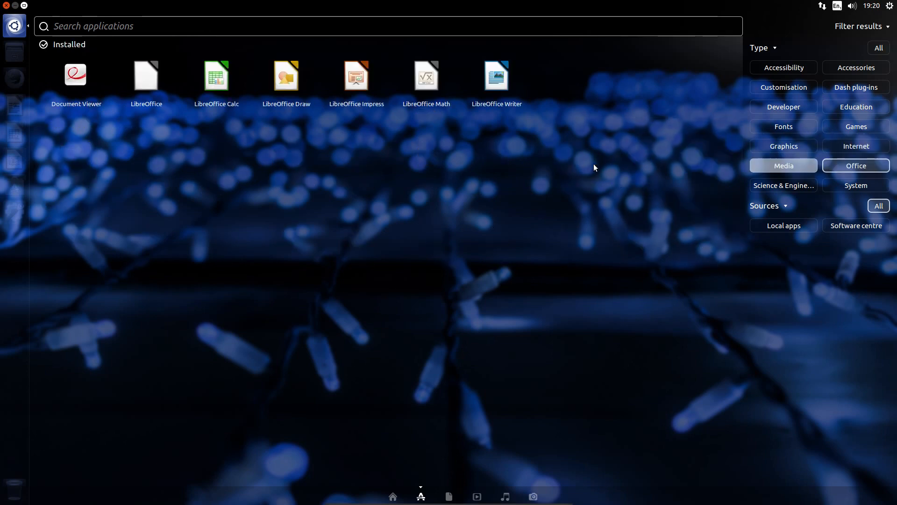
{"action": "mouse_move", "coordinate": [585, 170]}
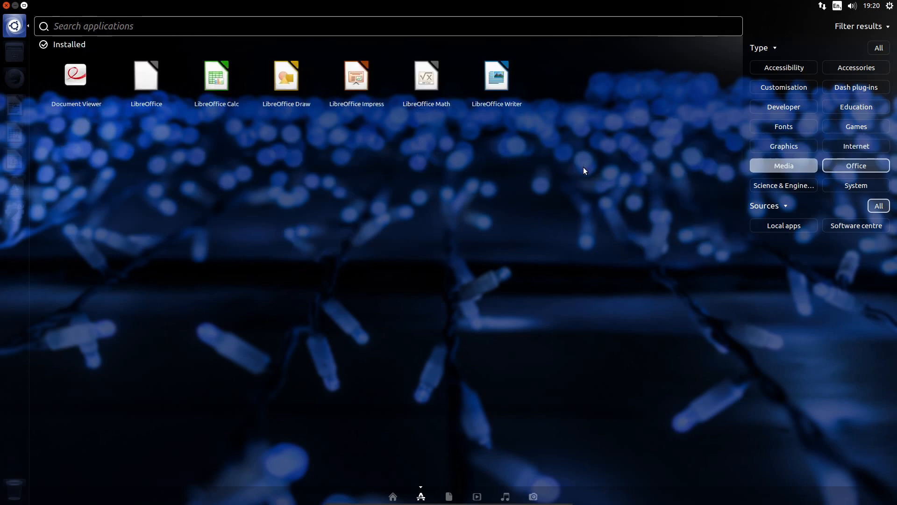